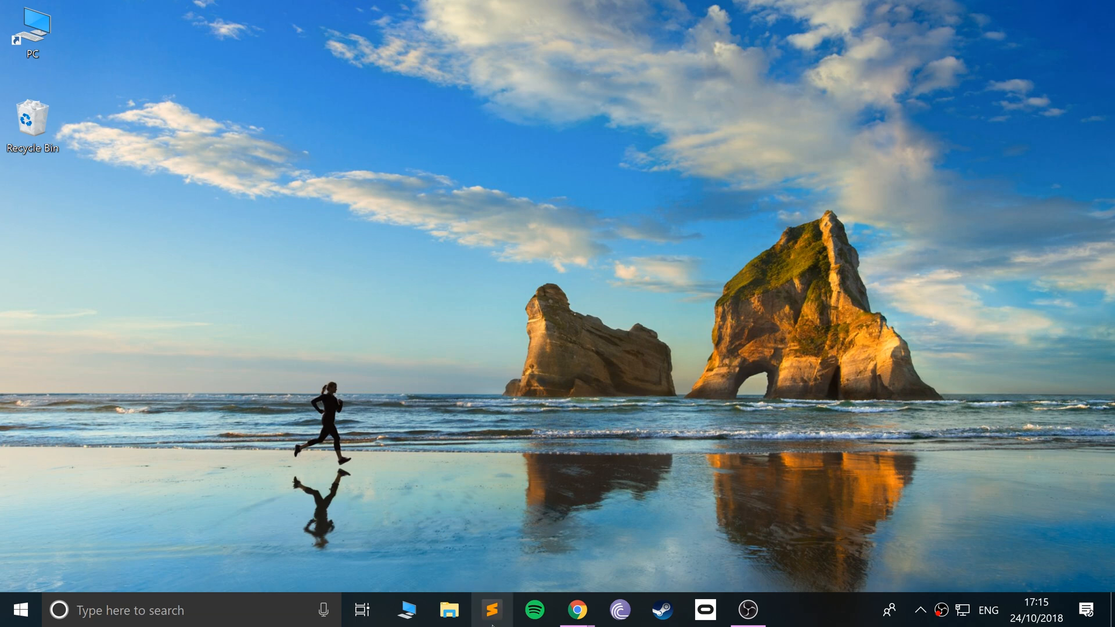
mouse_move(491, 610)
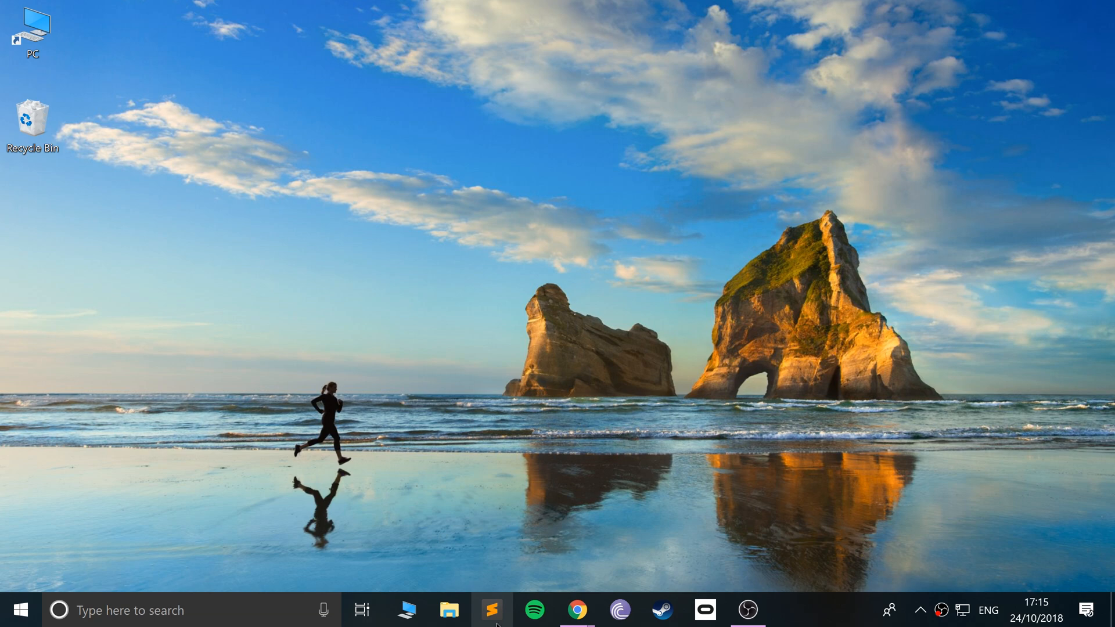
Launch Sublime Text and save the blank file as index.html in Desktop\Project
left_click(491, 610)
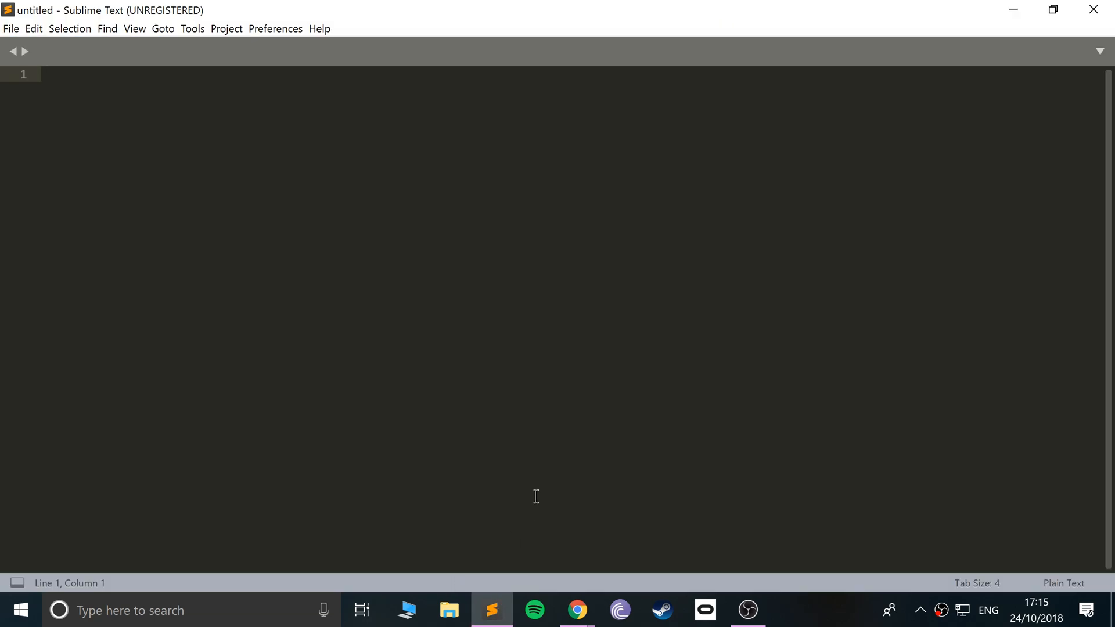
mouse_move(506, 428)
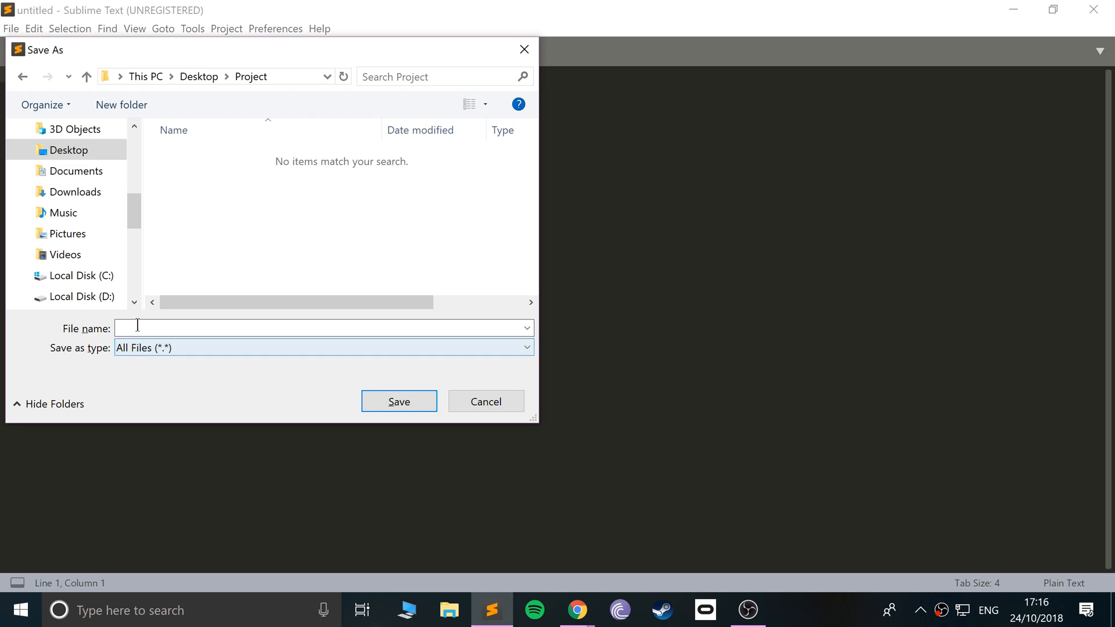
type("index.")
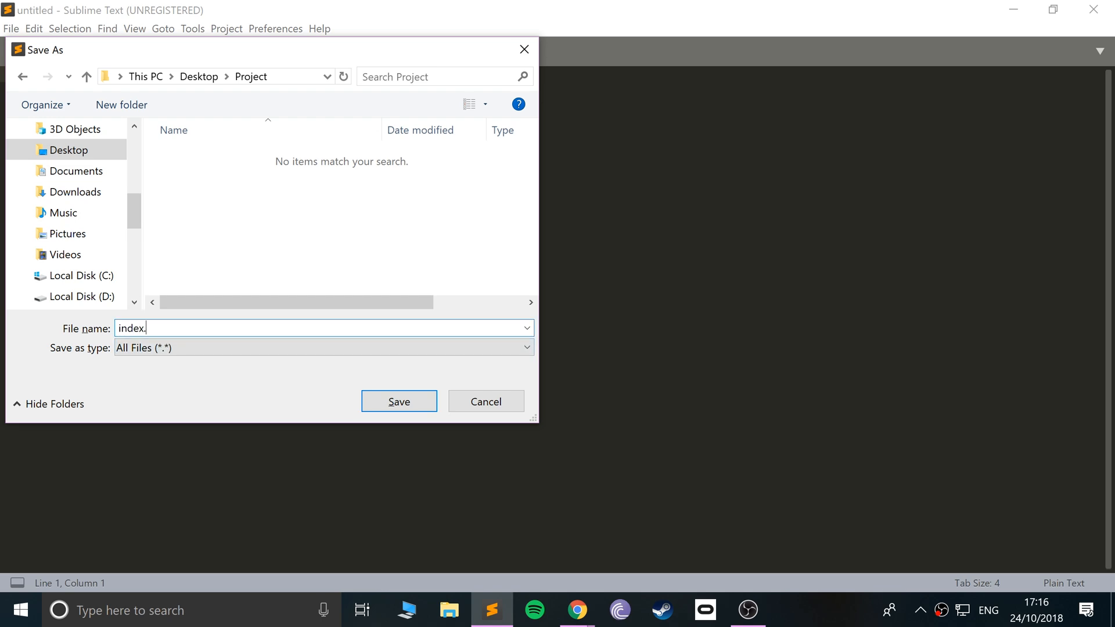
left_click(398, 401)
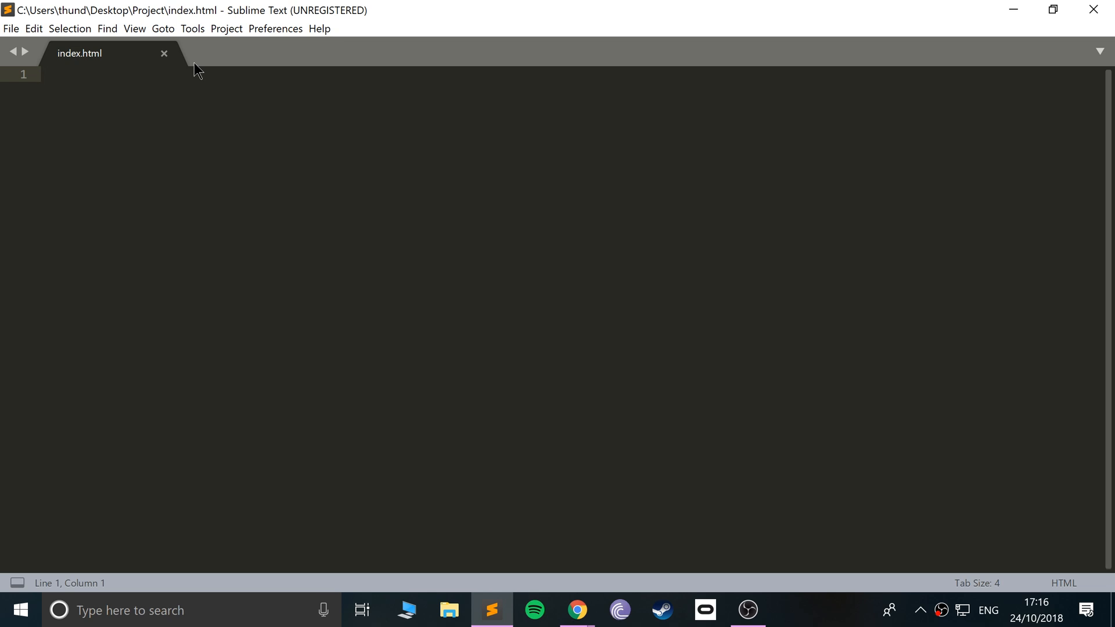
Type <!DOCTYPE html> plus html, empty head and body tags, using autocomplete
type("<!")
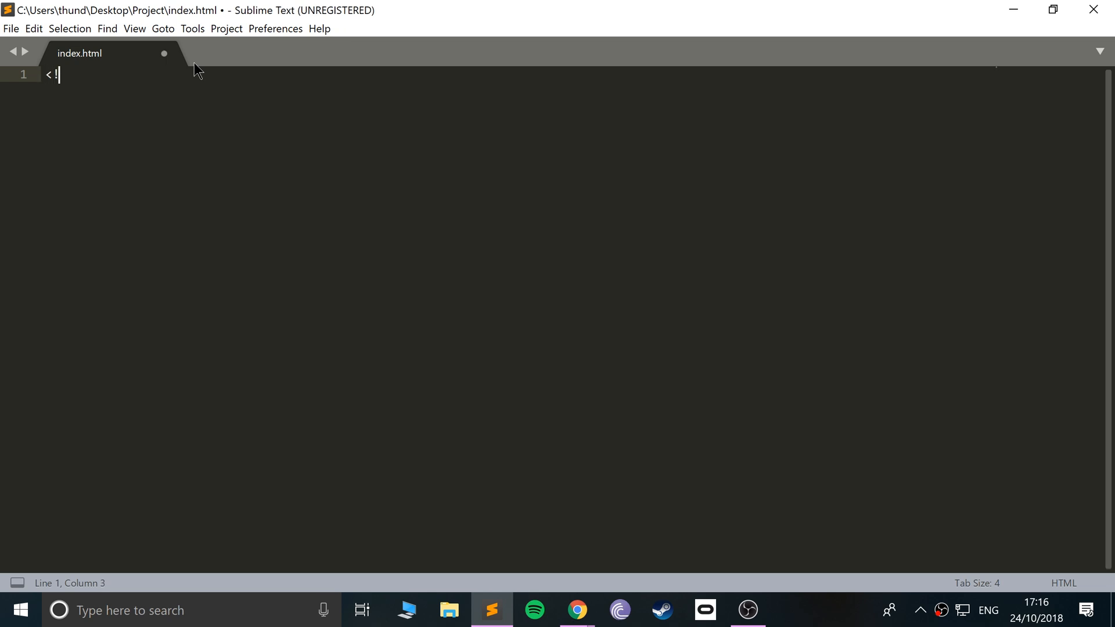
type("DOCTYPE")
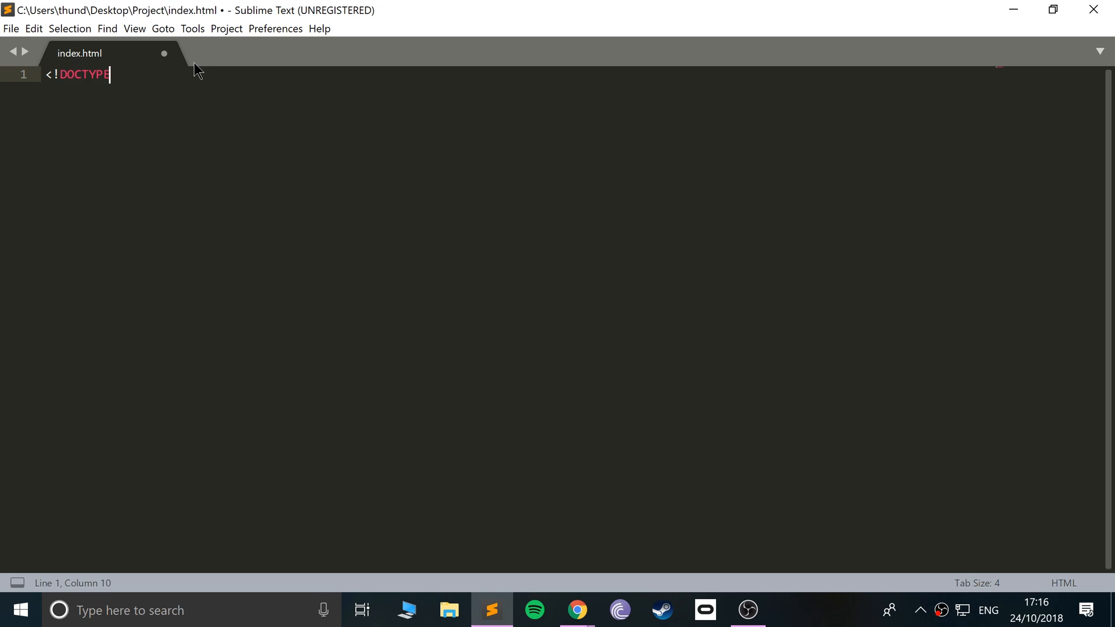
type(">")
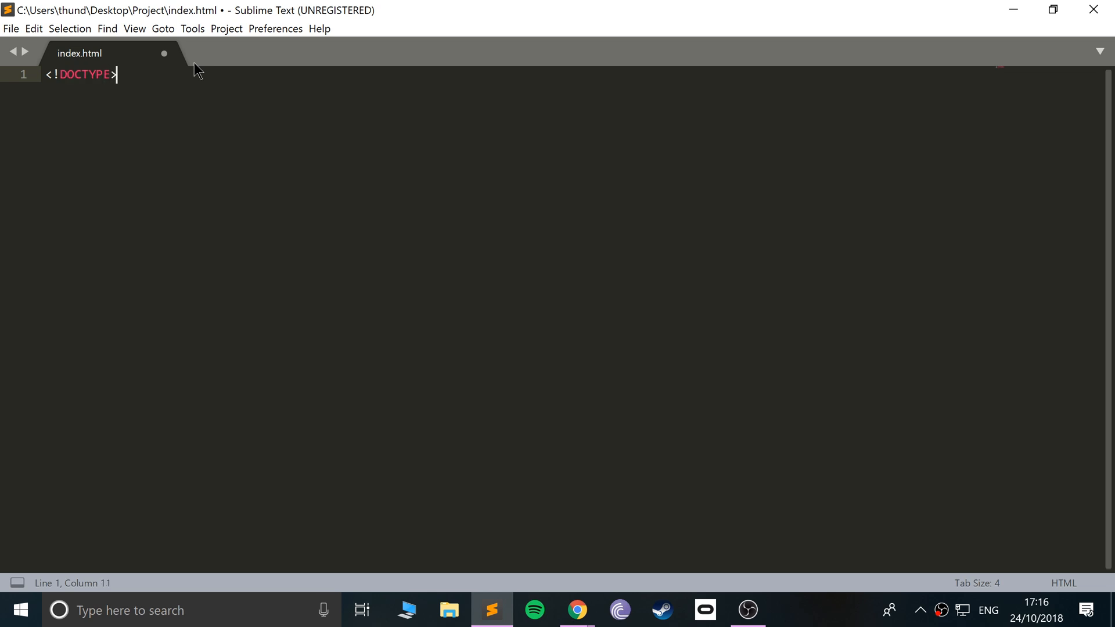
type("m h")
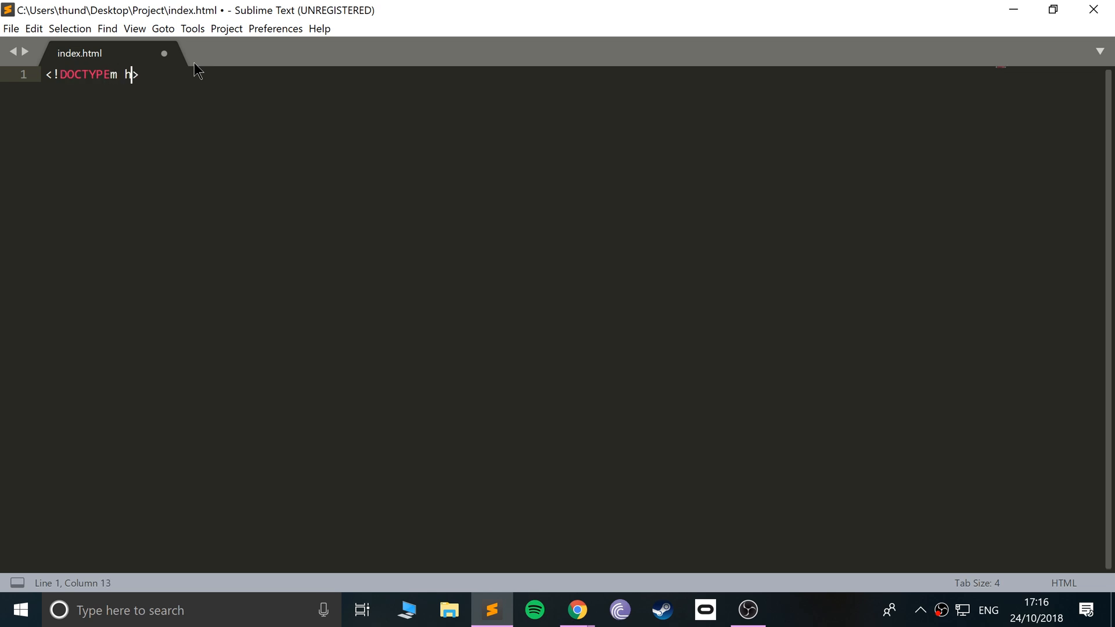
type("tml")
type("<")
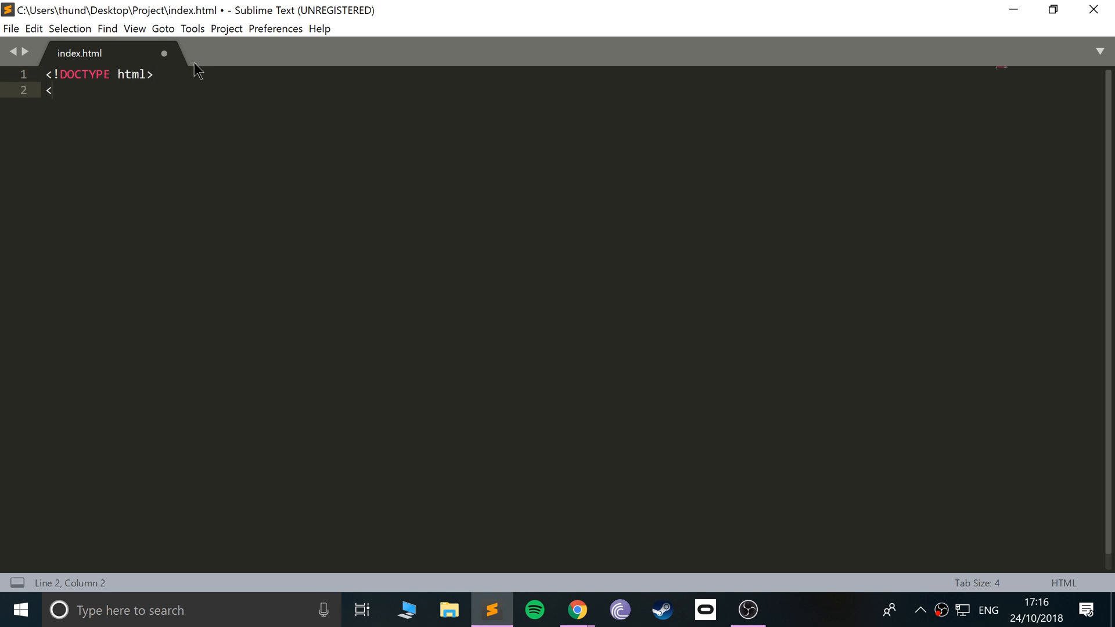
type("ht")
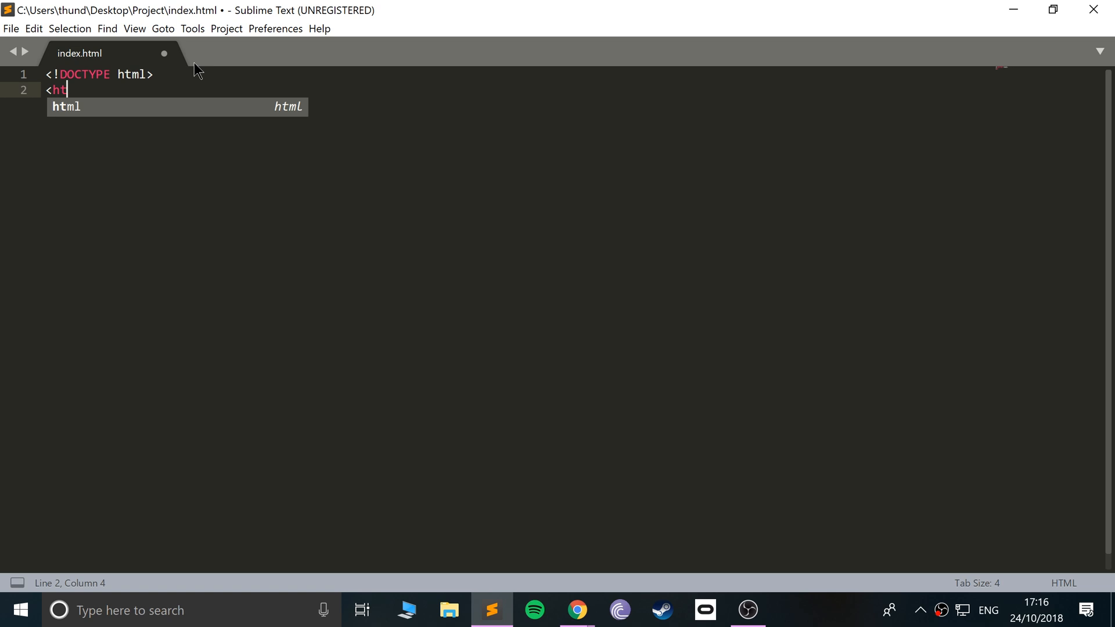
type("ml>")
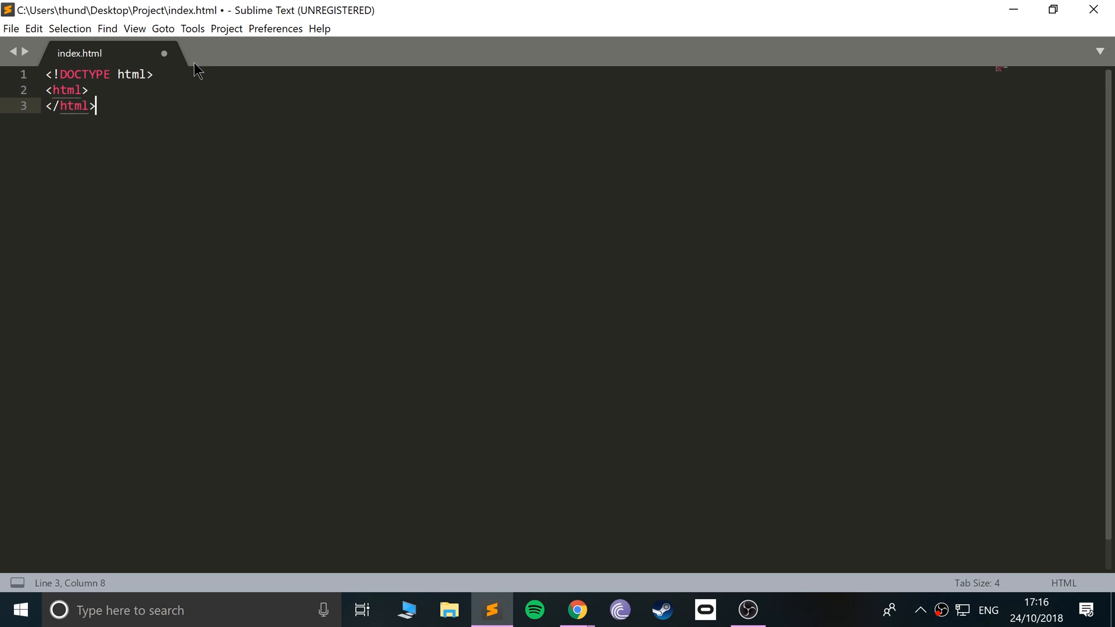
type("<her")
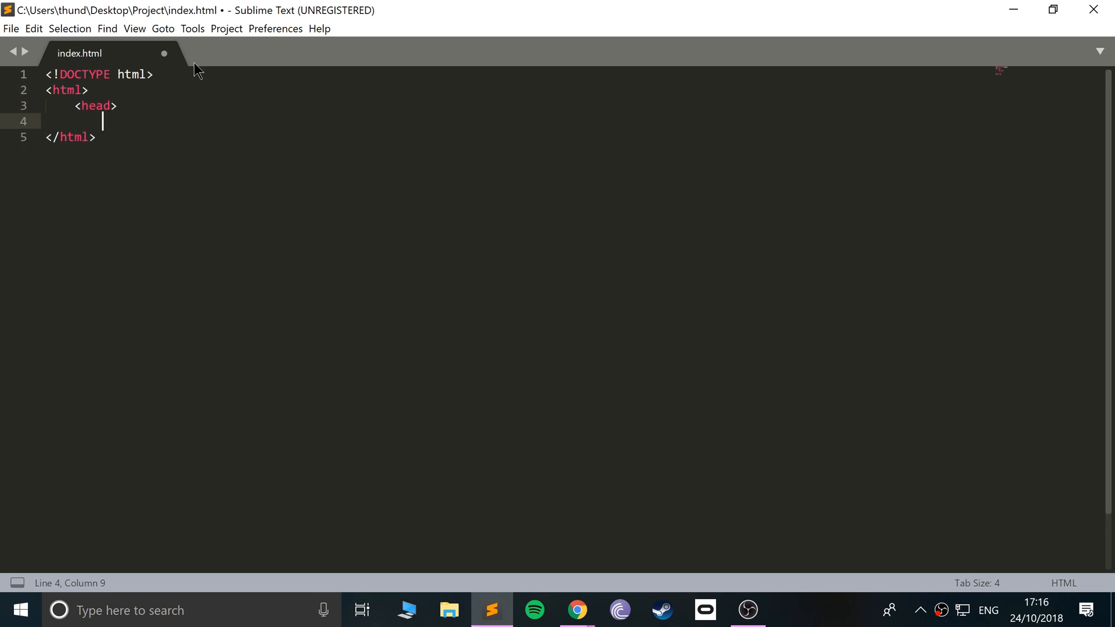
type("/head>")
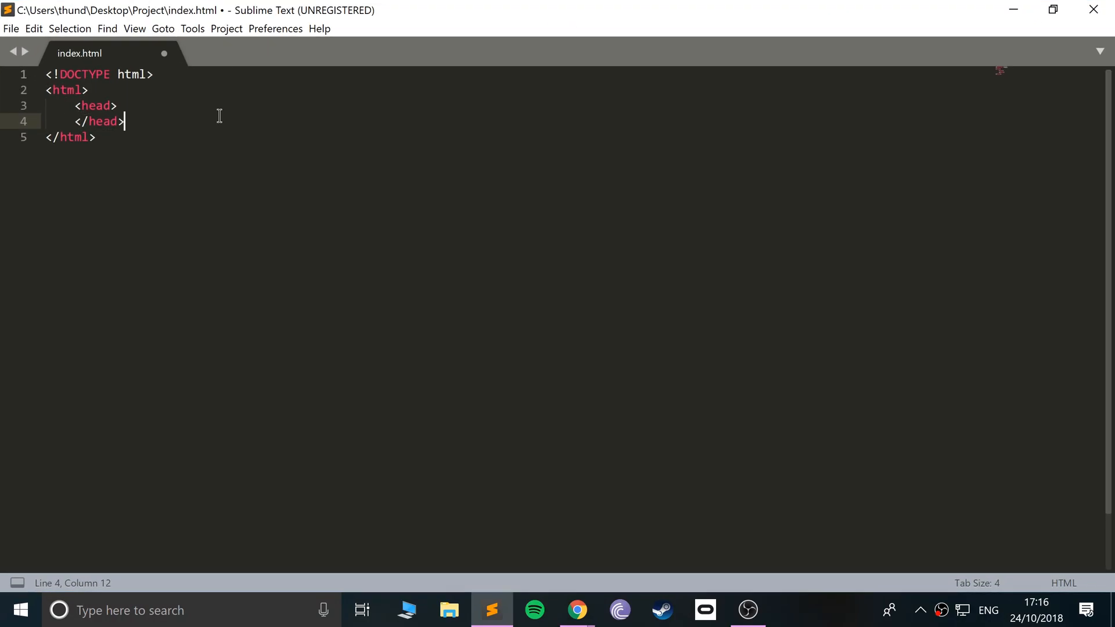
type("<body>")
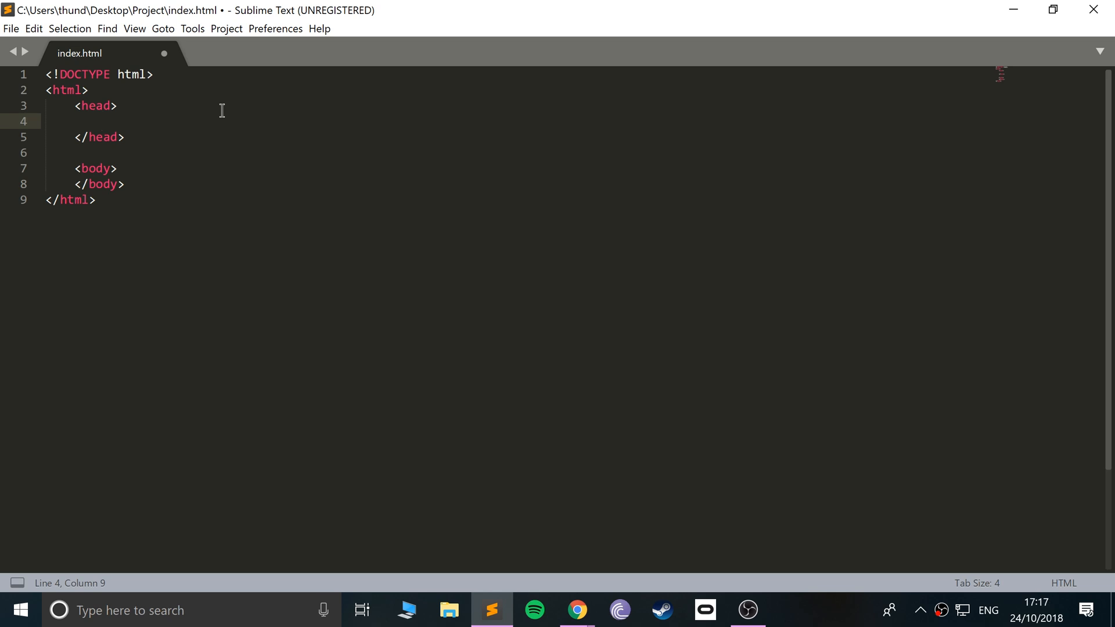
Add <script type="text/javascript"></script> to the head with a blank line inside
type("<script type=>")
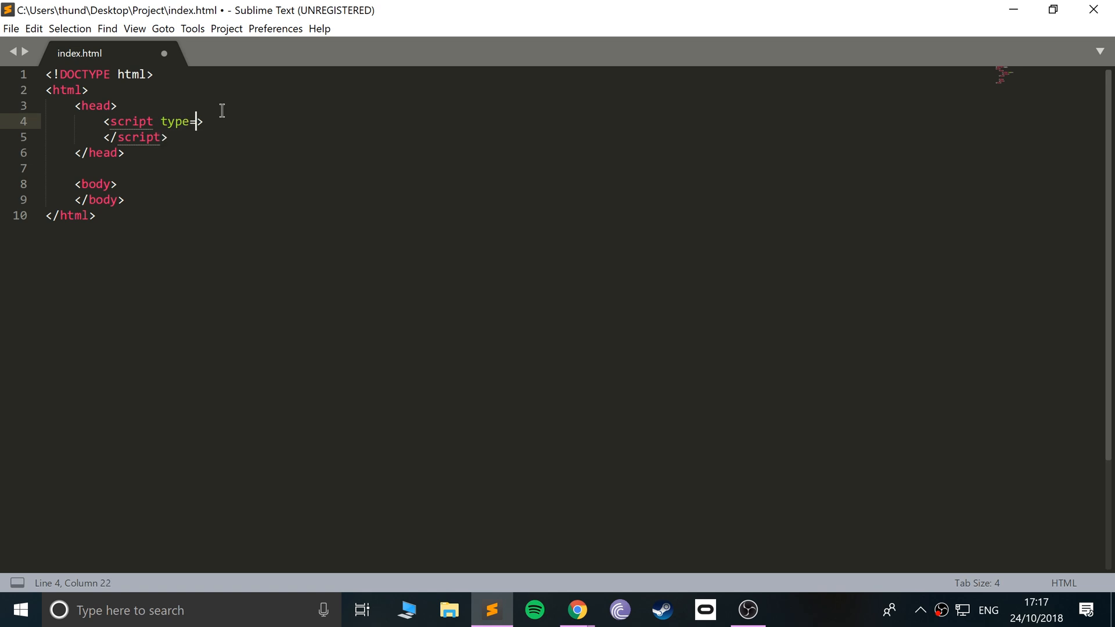
type("\"text/")
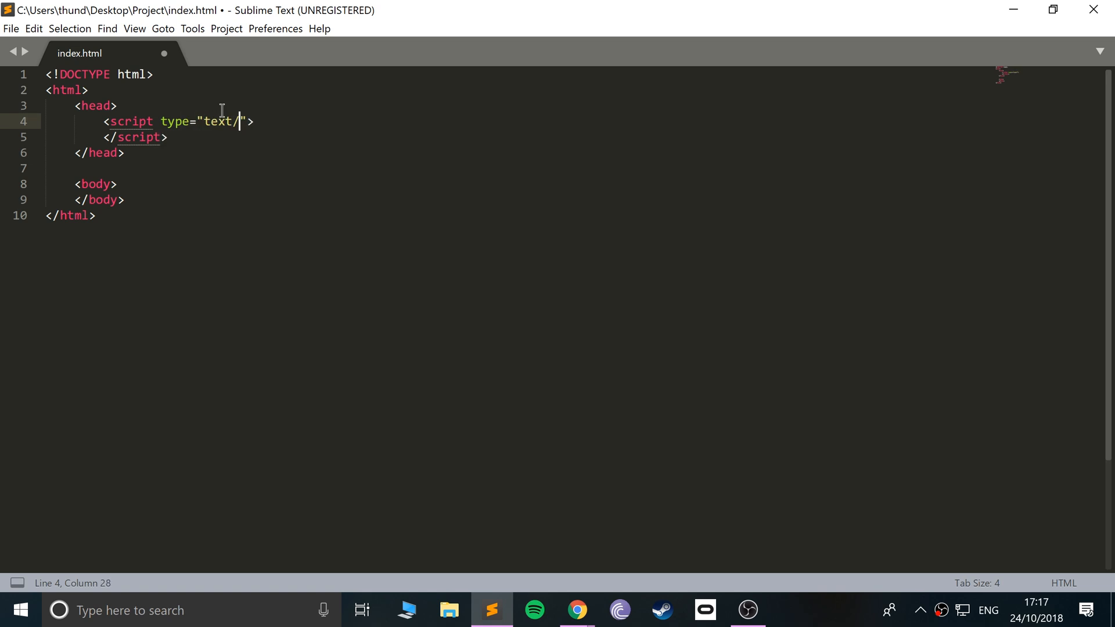
type("javascr")
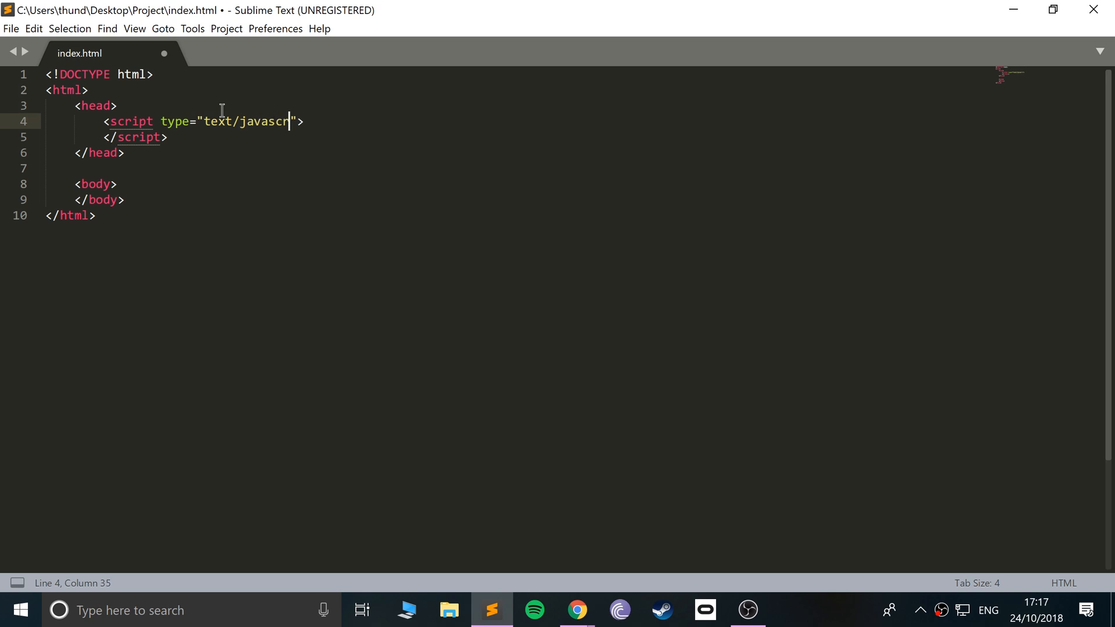
type("ipt")
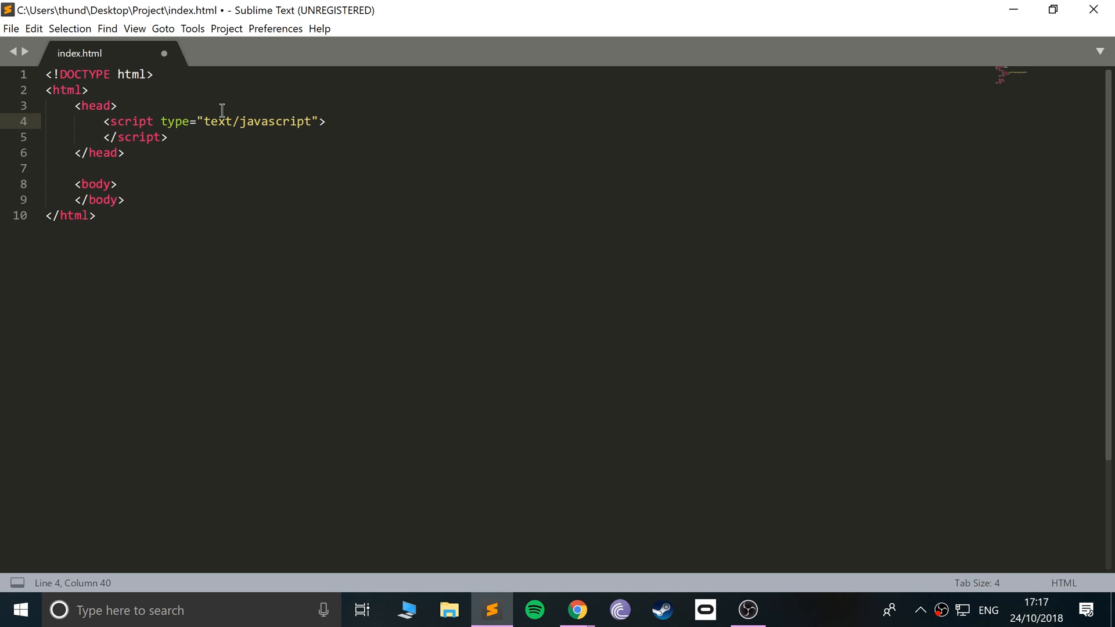
key("enter")
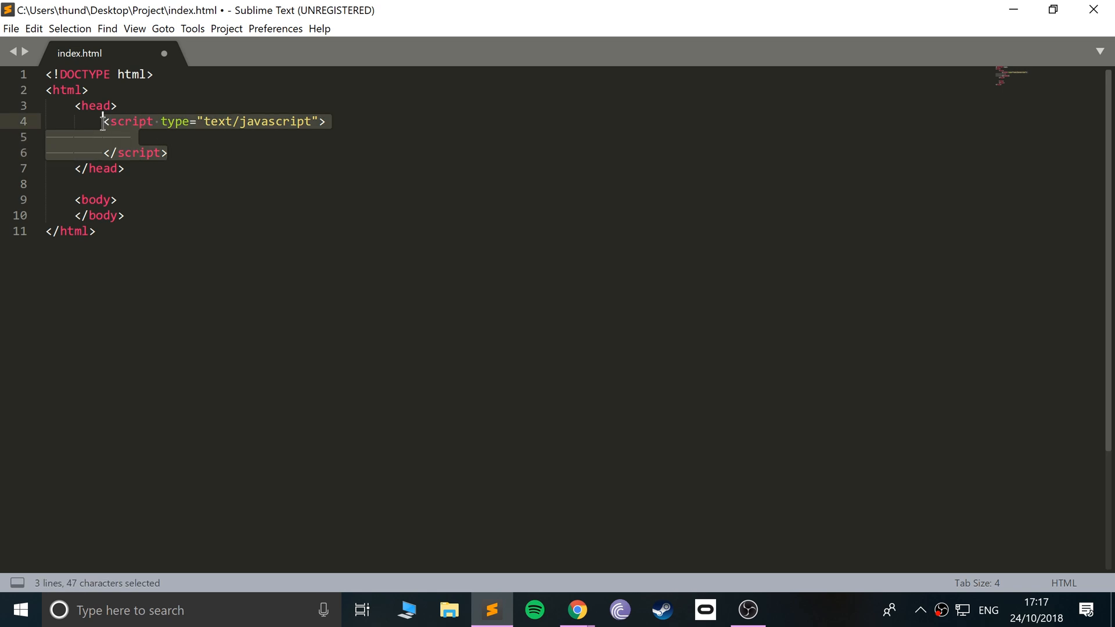
left_click(101, 120)
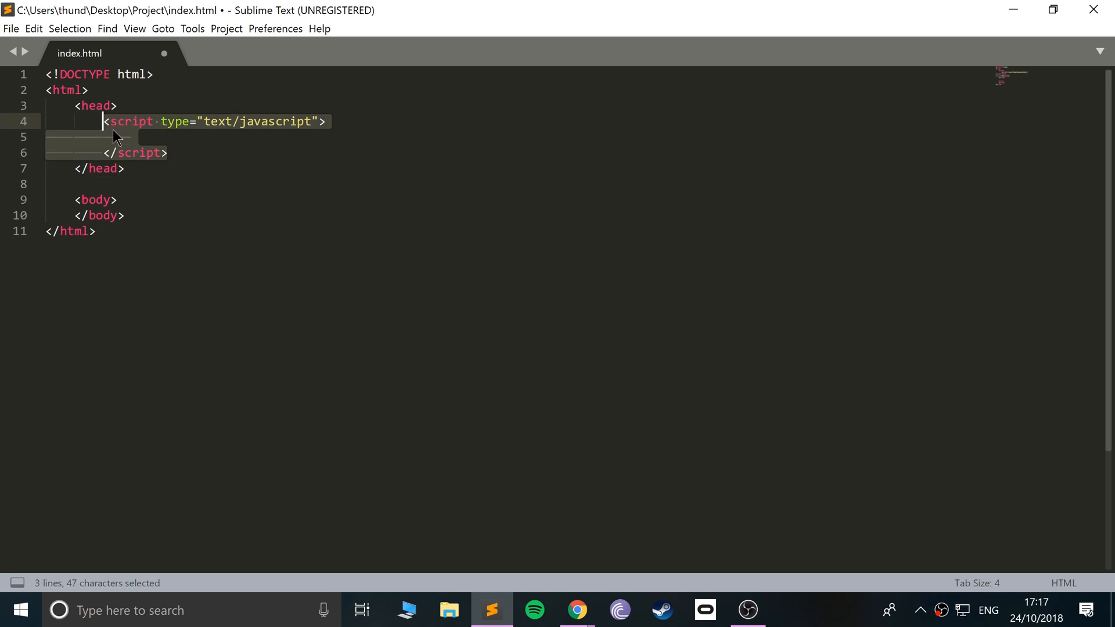
mouse_move(120, 145)
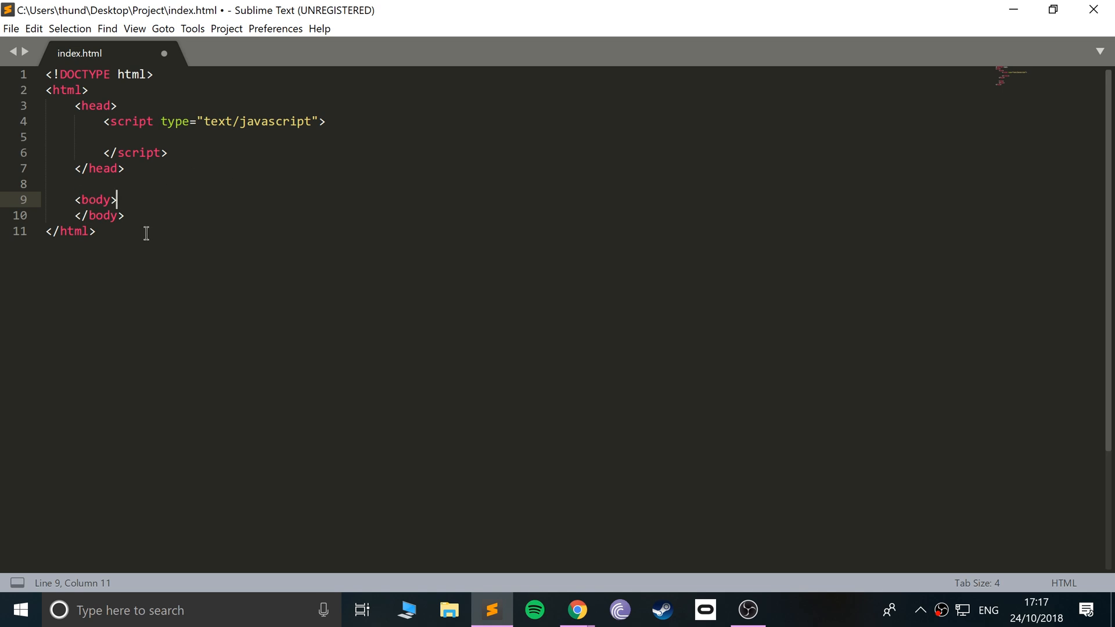
Add an <h1>Hello World</h1> heading in the body, then place the cursor at the end of line 6
key("enter")
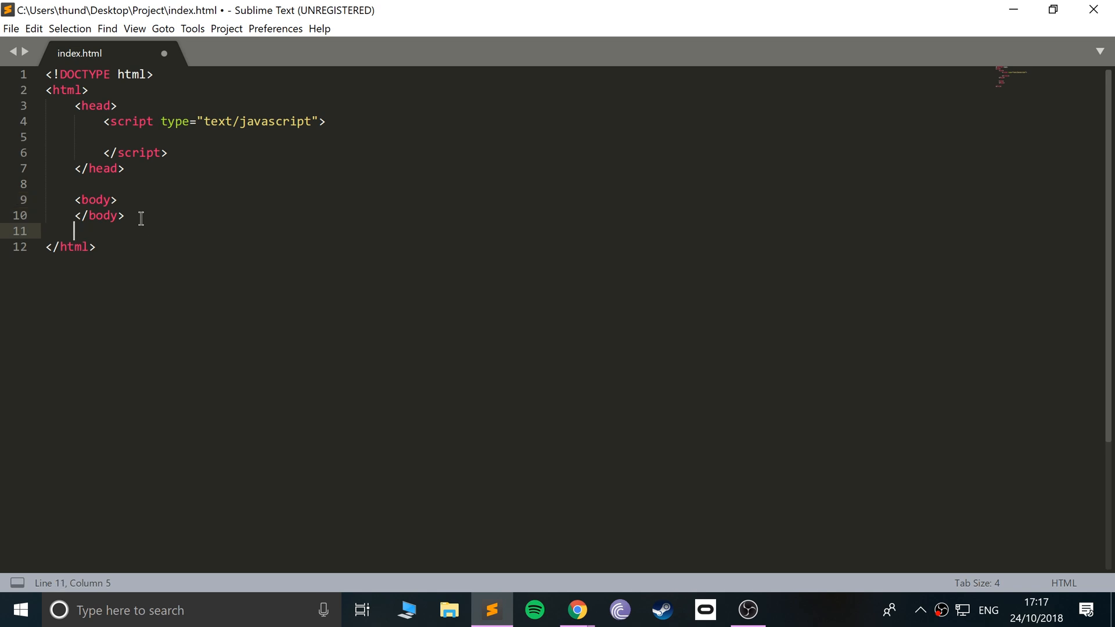
key("enter")
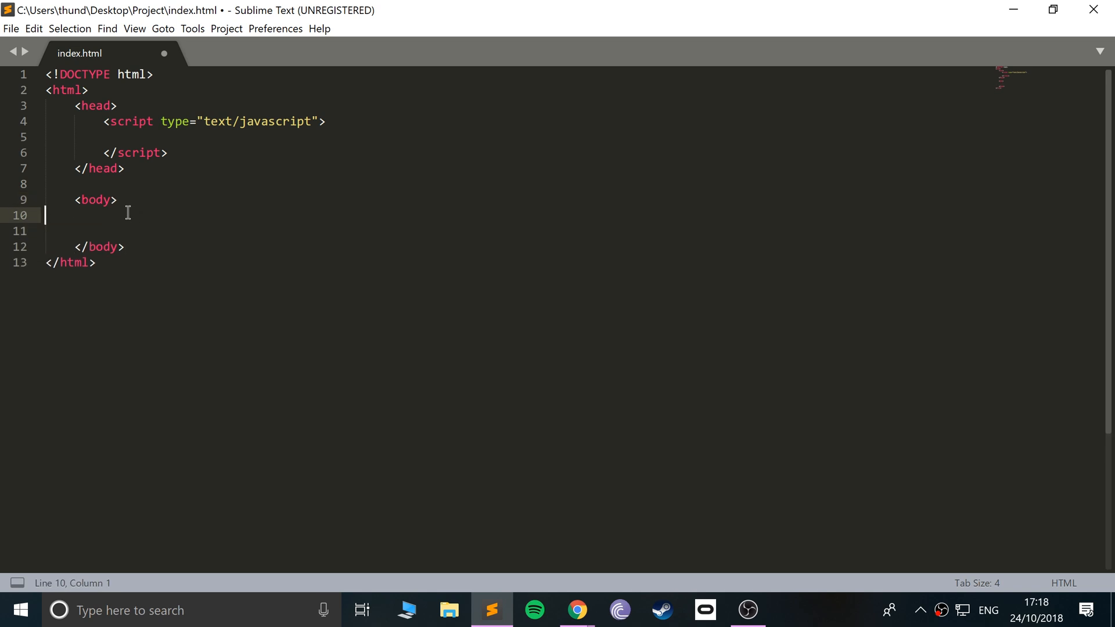
type("<")
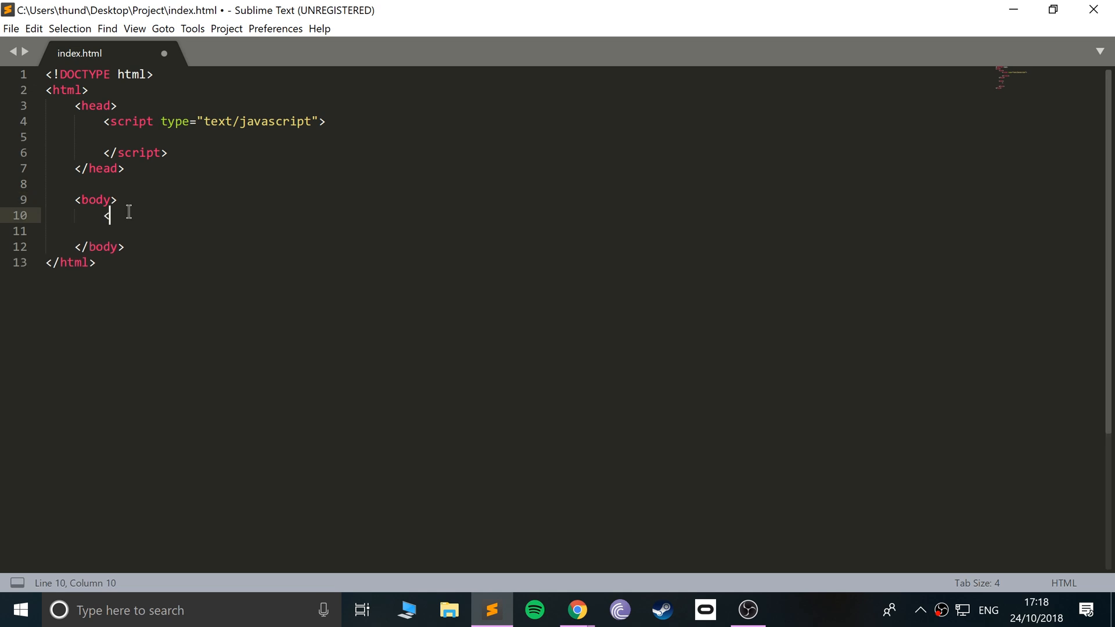
type("h1></h1>")
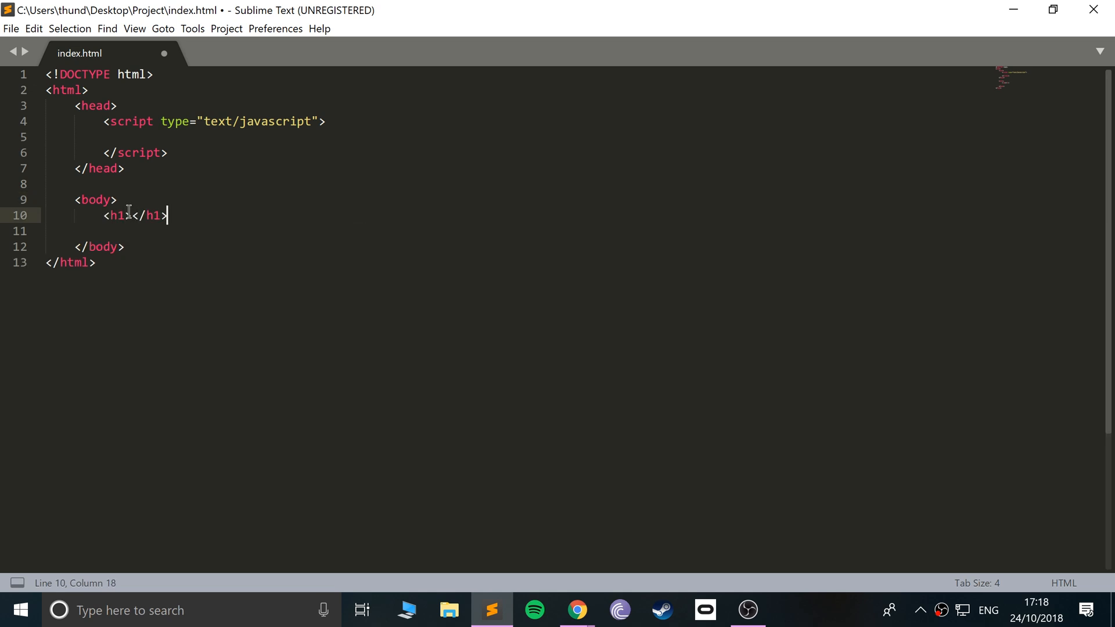
type("Hell")
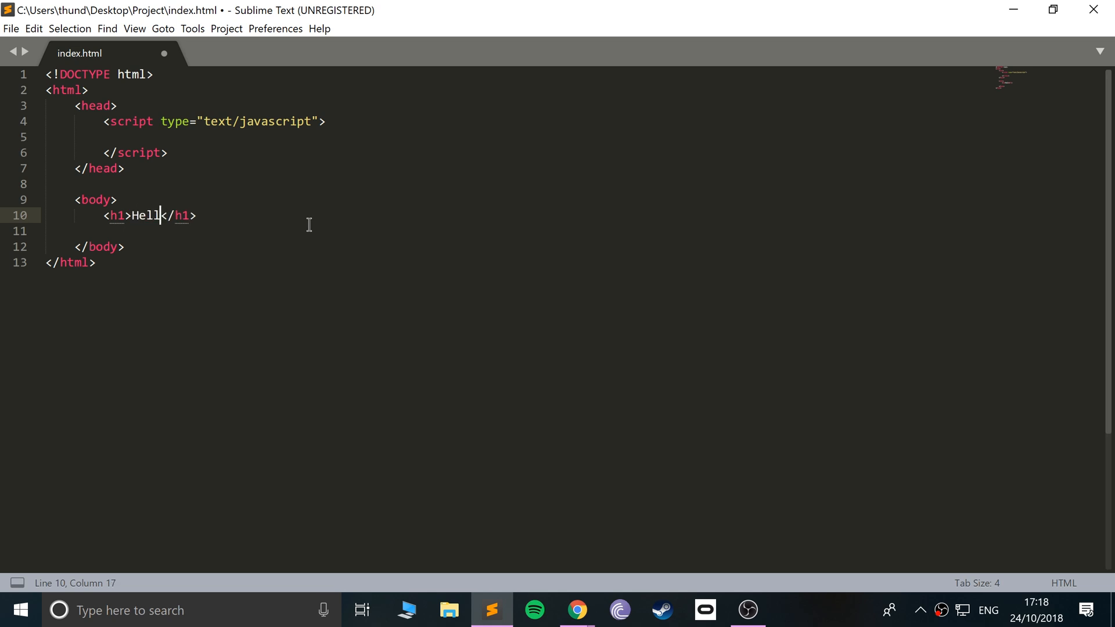
type("o World")
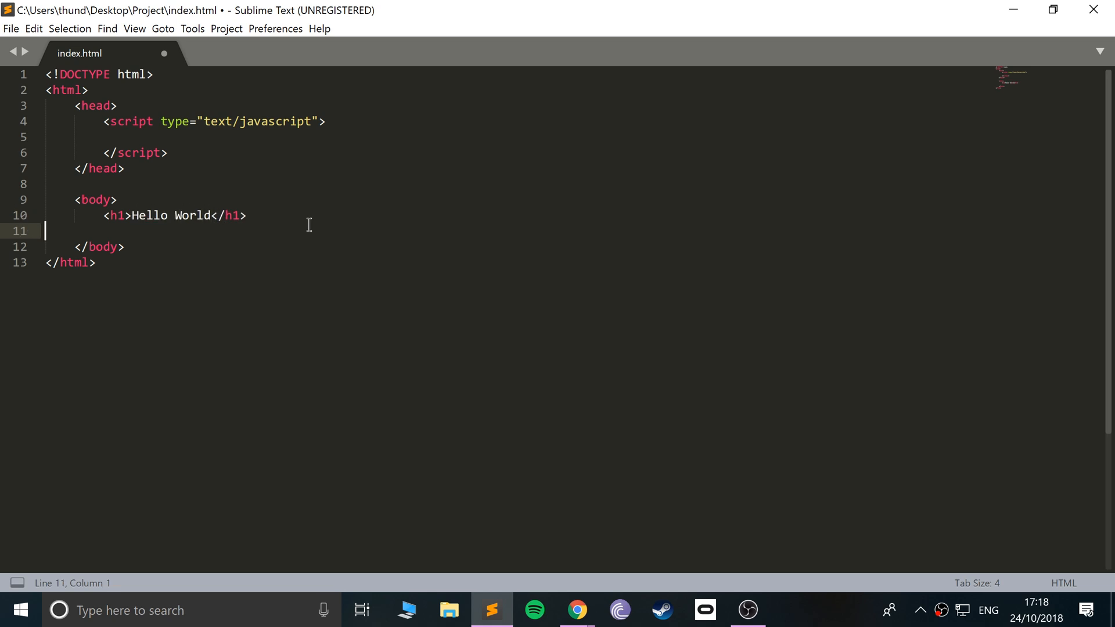
key("enter")
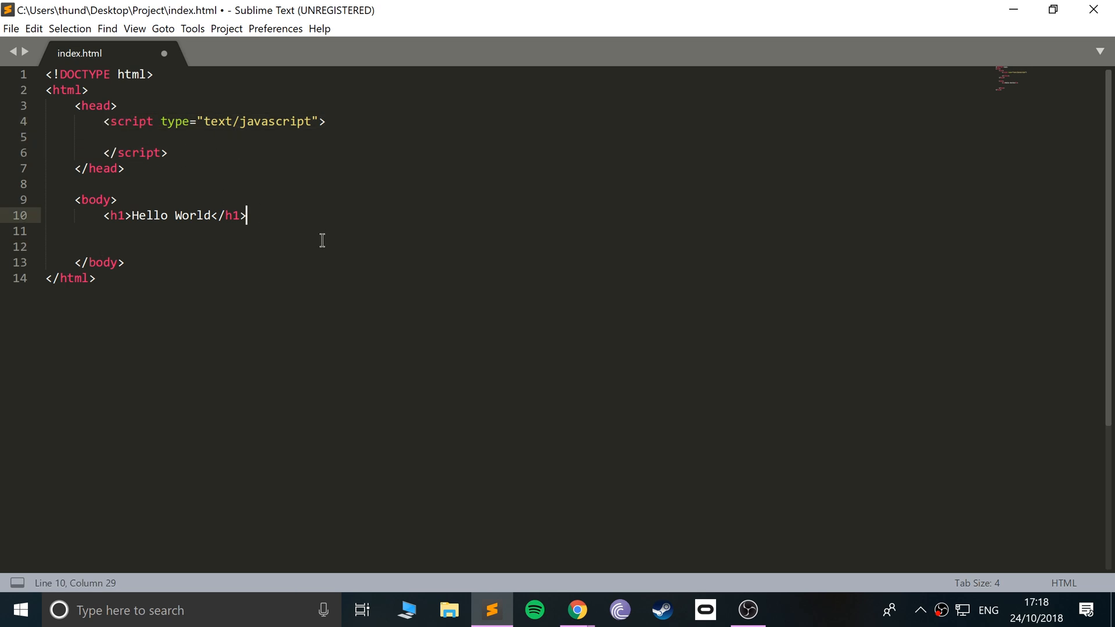
mouse_move(347, 219)
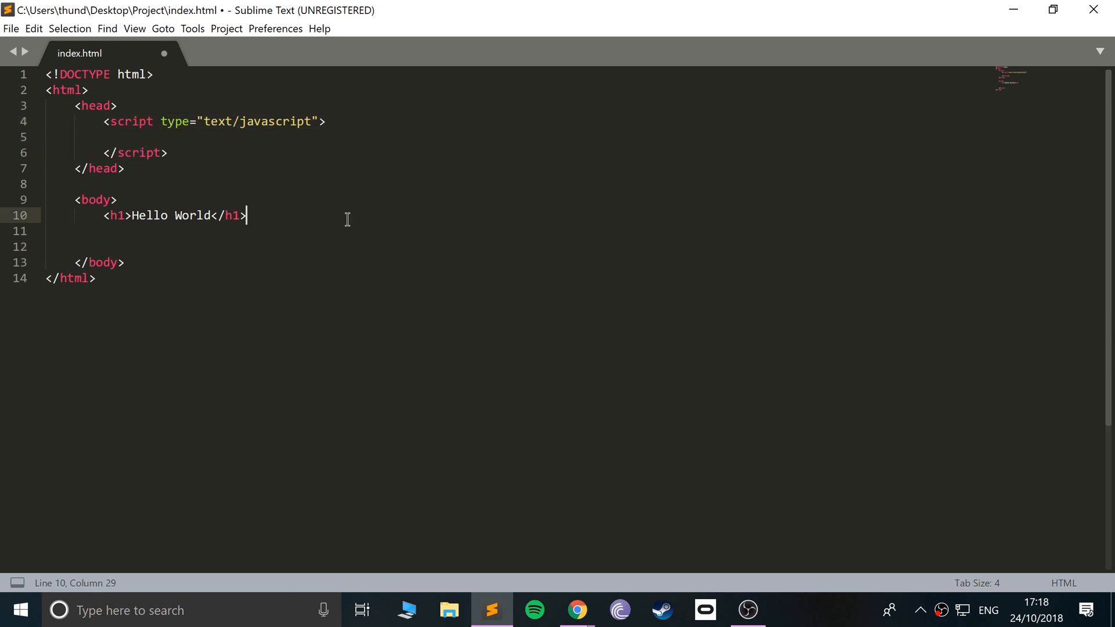
left_click(209, 152)
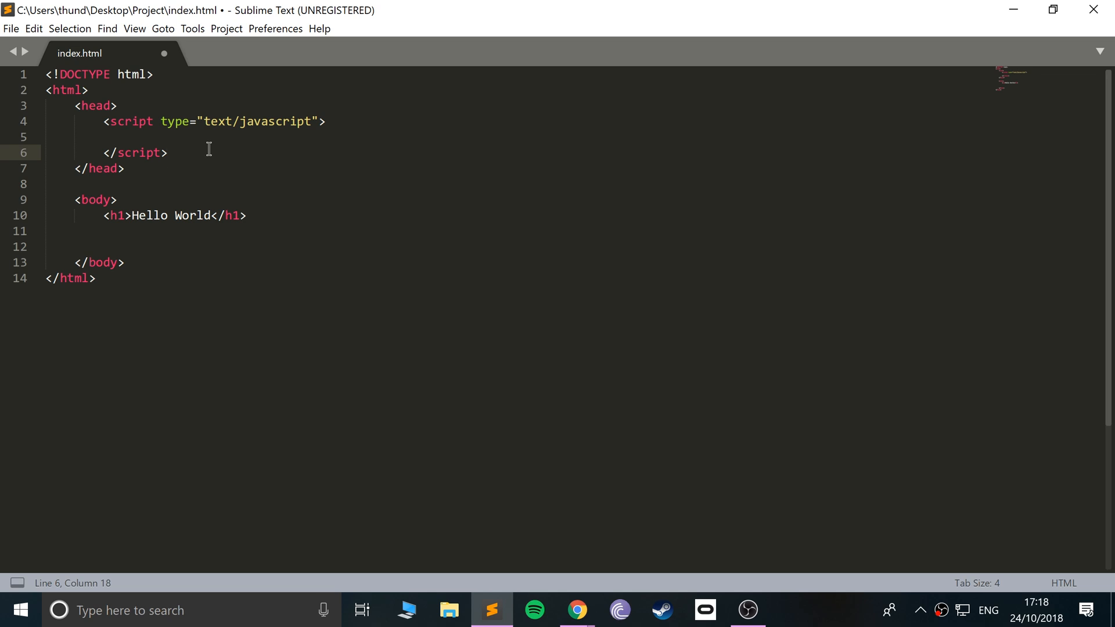
left_click(167, 152)
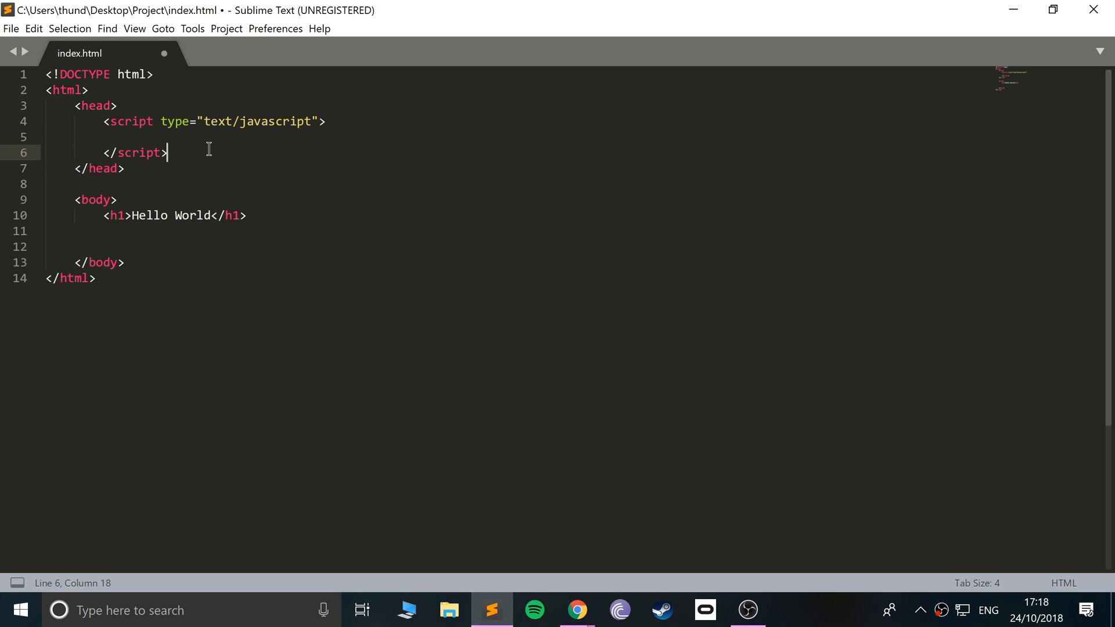
Add a second <script type="text/javascript" src=""> tag below the first one
type("<")
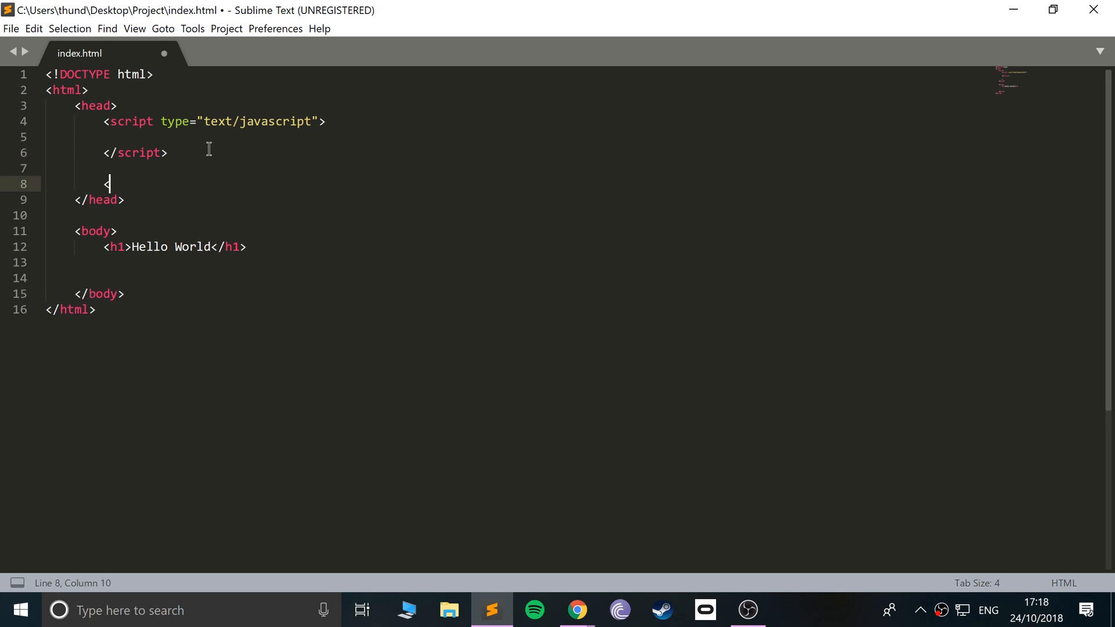
type("script></script>")
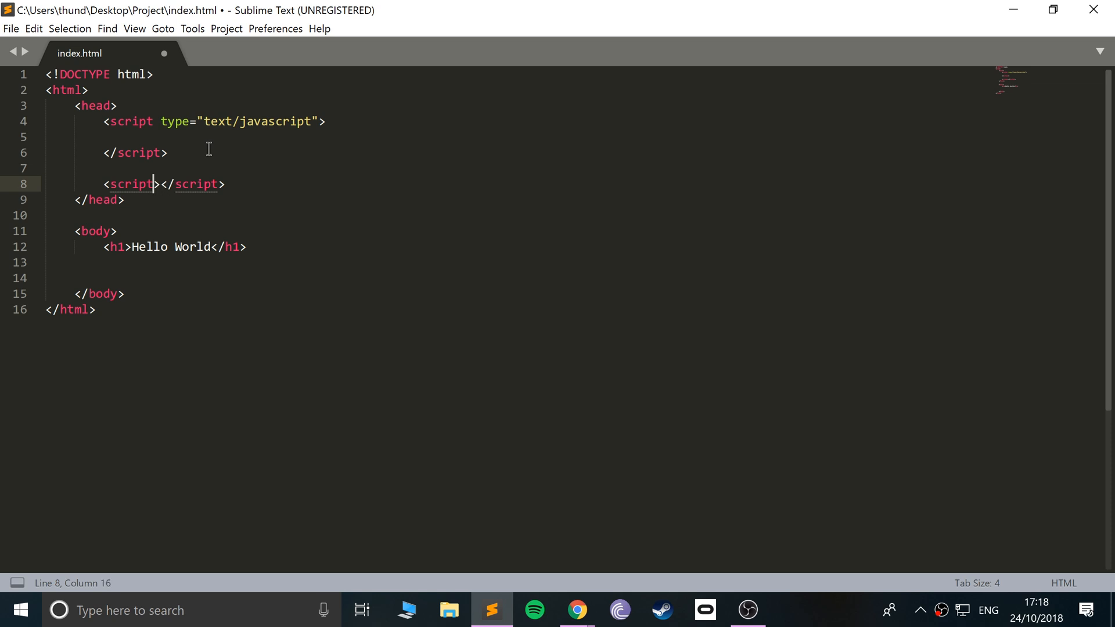
type("tyt")
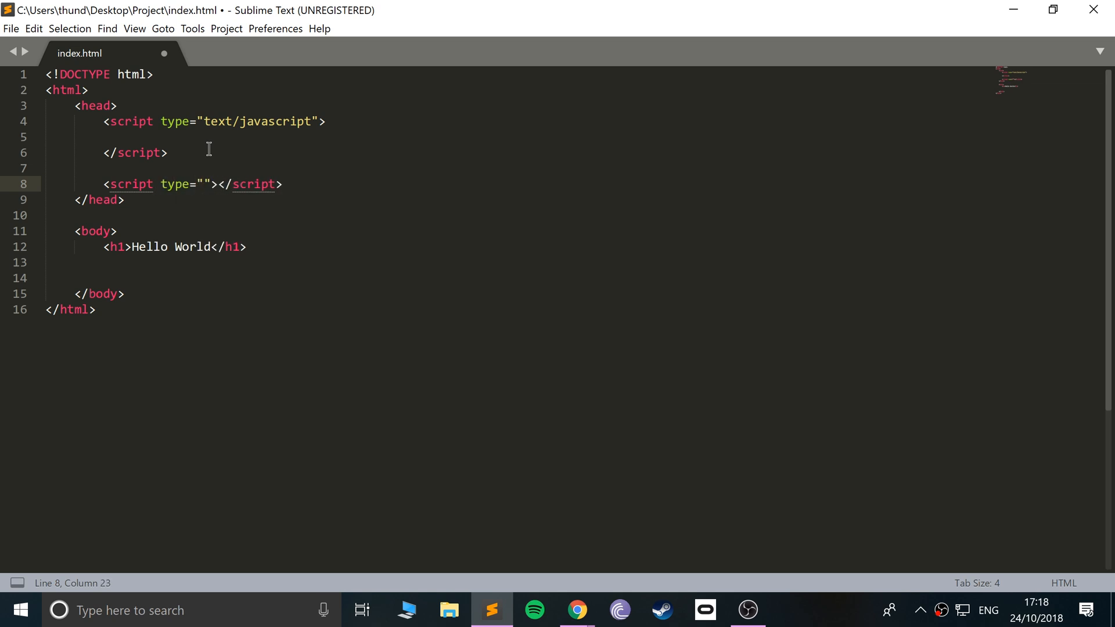
type("text/sc")
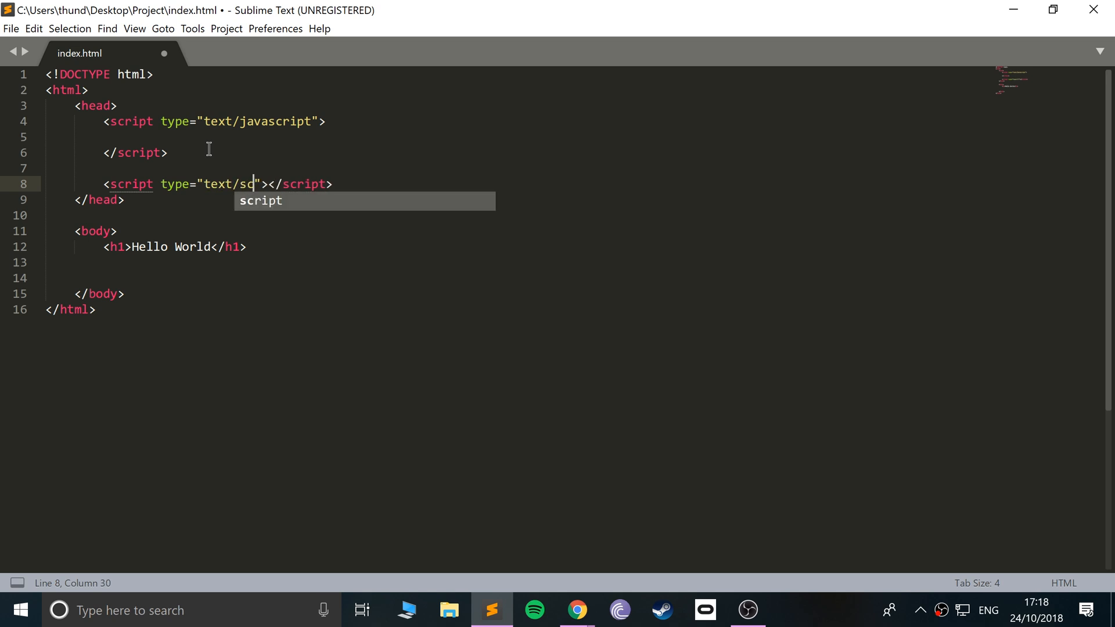
type("ja")
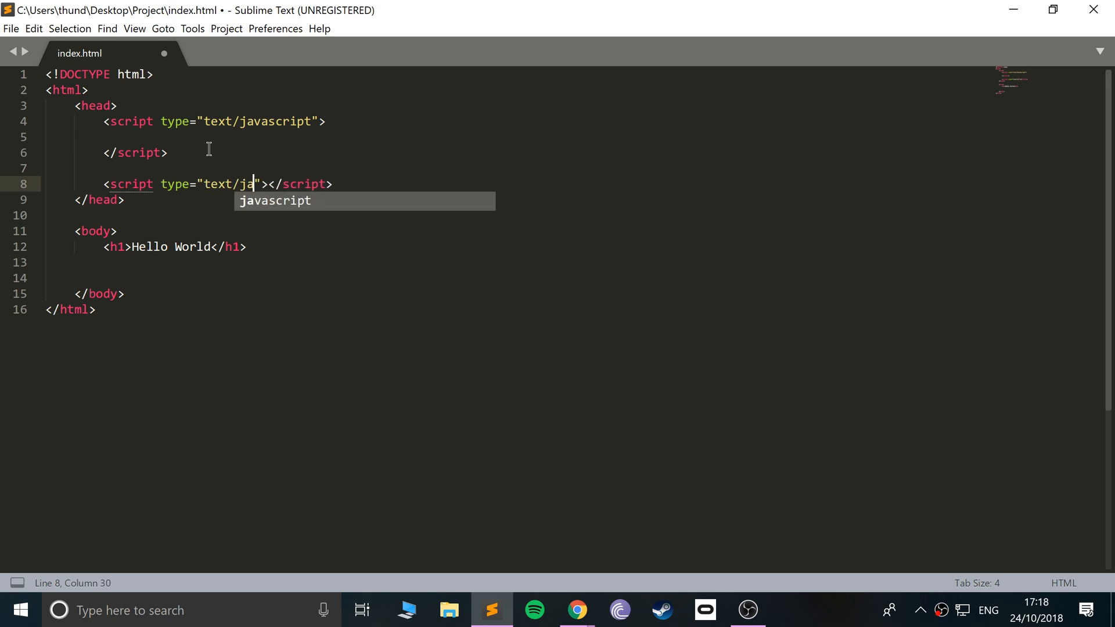
key("Tab")
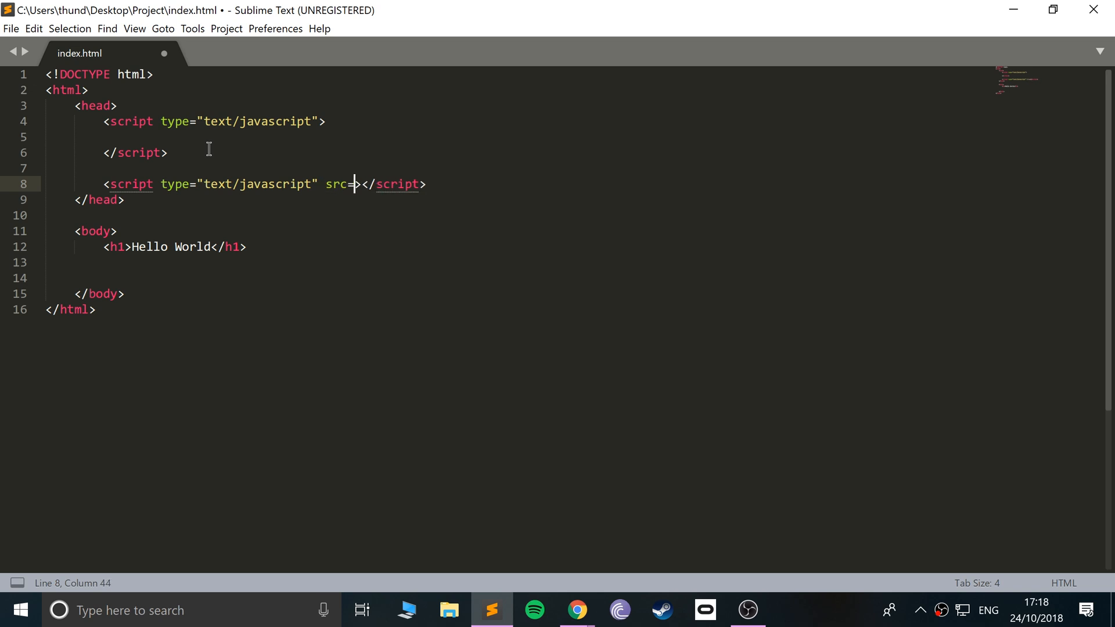
type("\"\"")
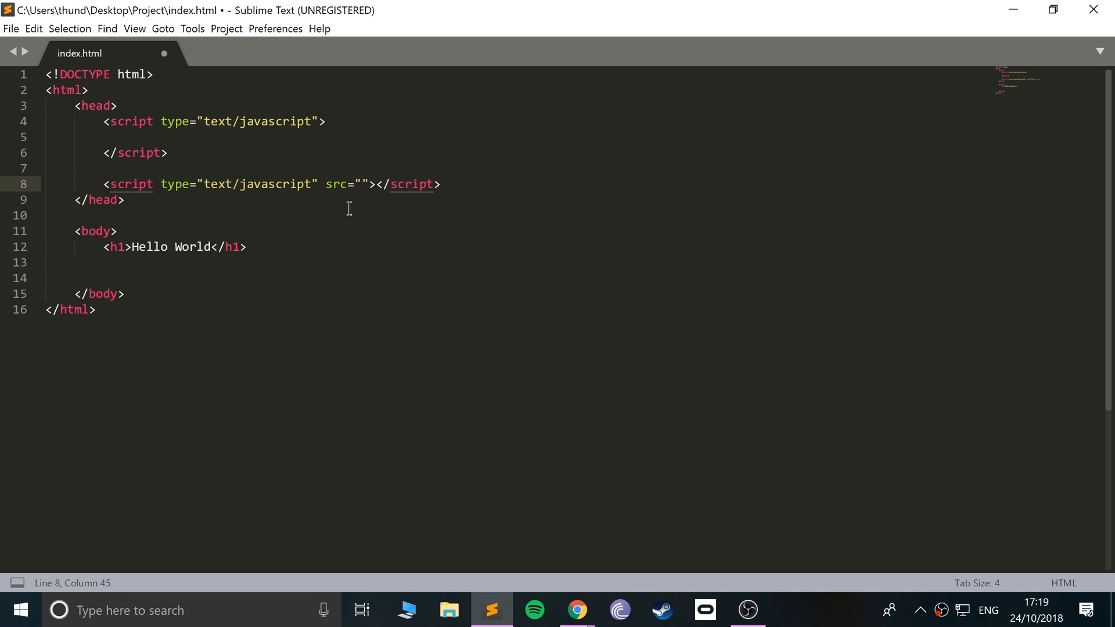
Create a new file and save it as custom.js in the Project folder
key("ctrl+n")
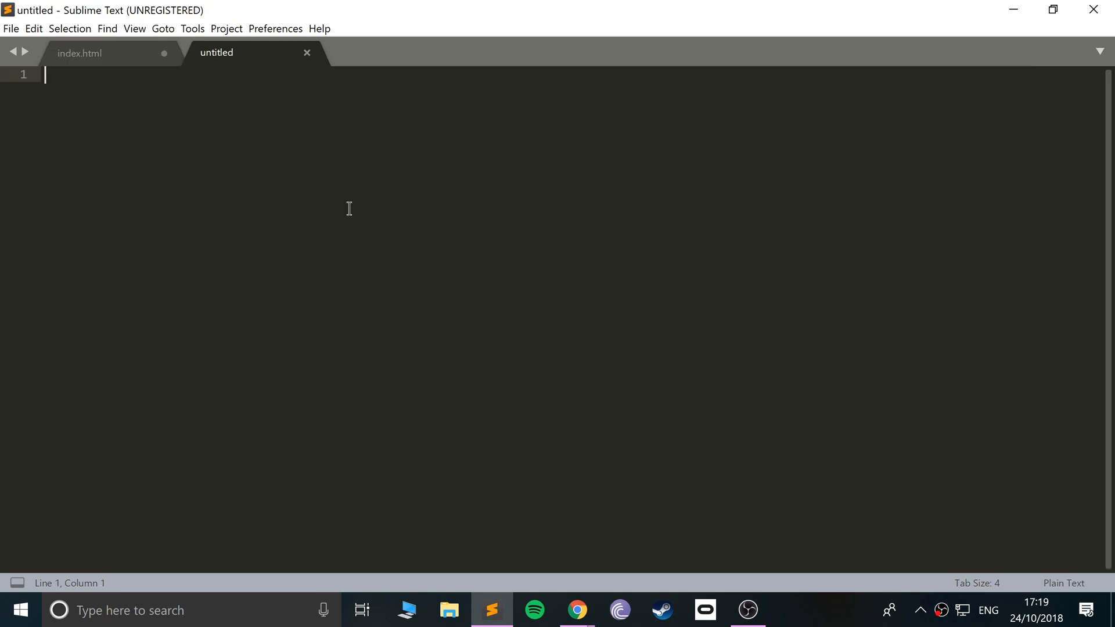
mouse_move(327, 167)
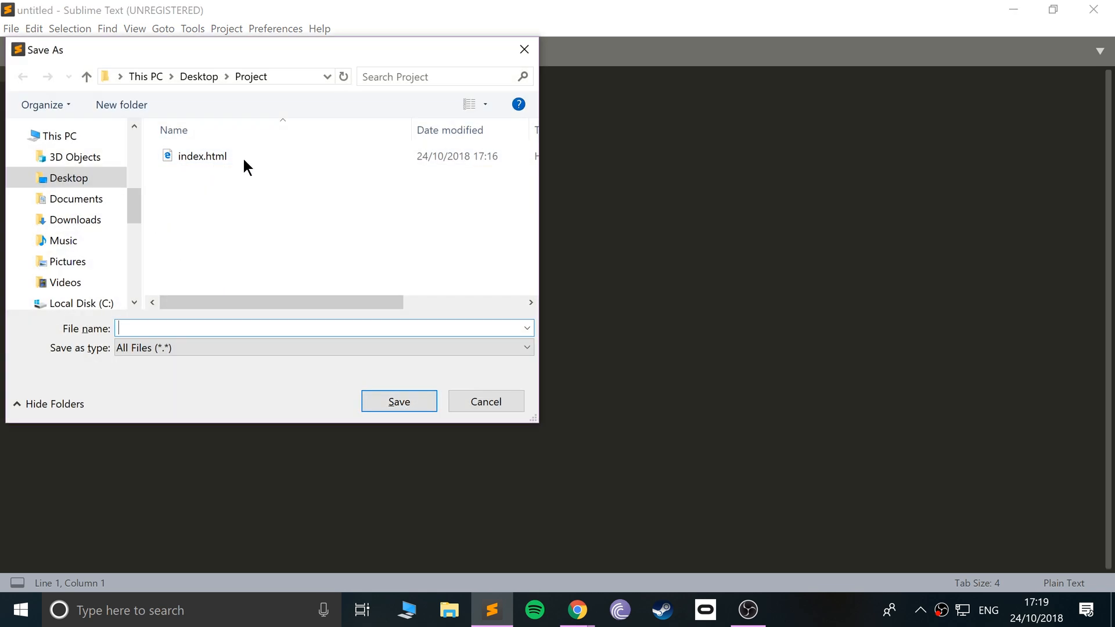
mouse_move(225, 270)
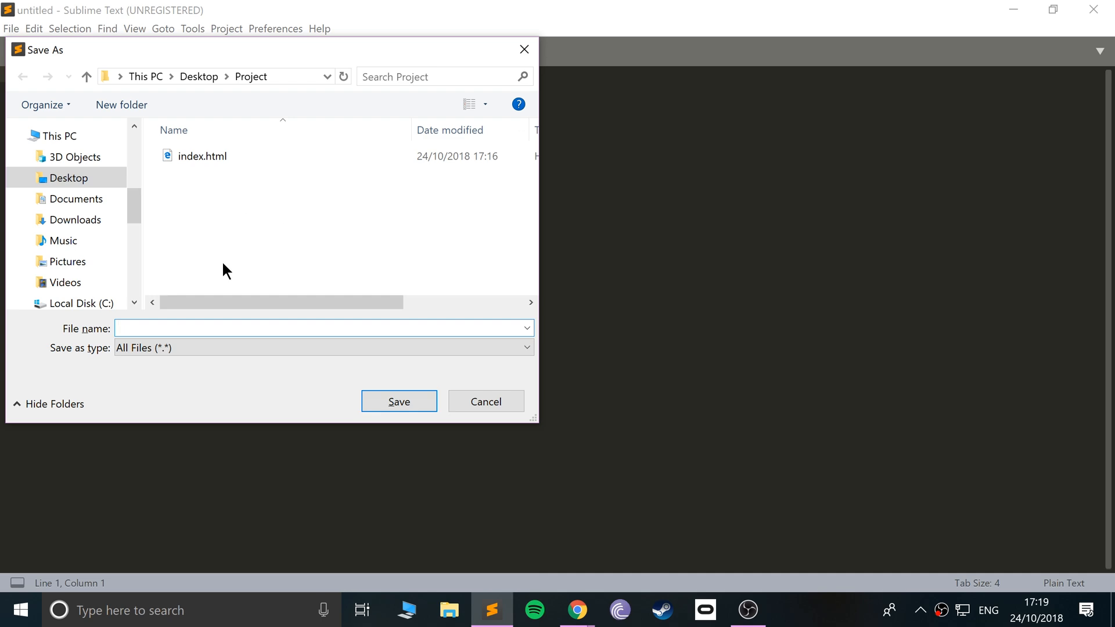
type("custom")
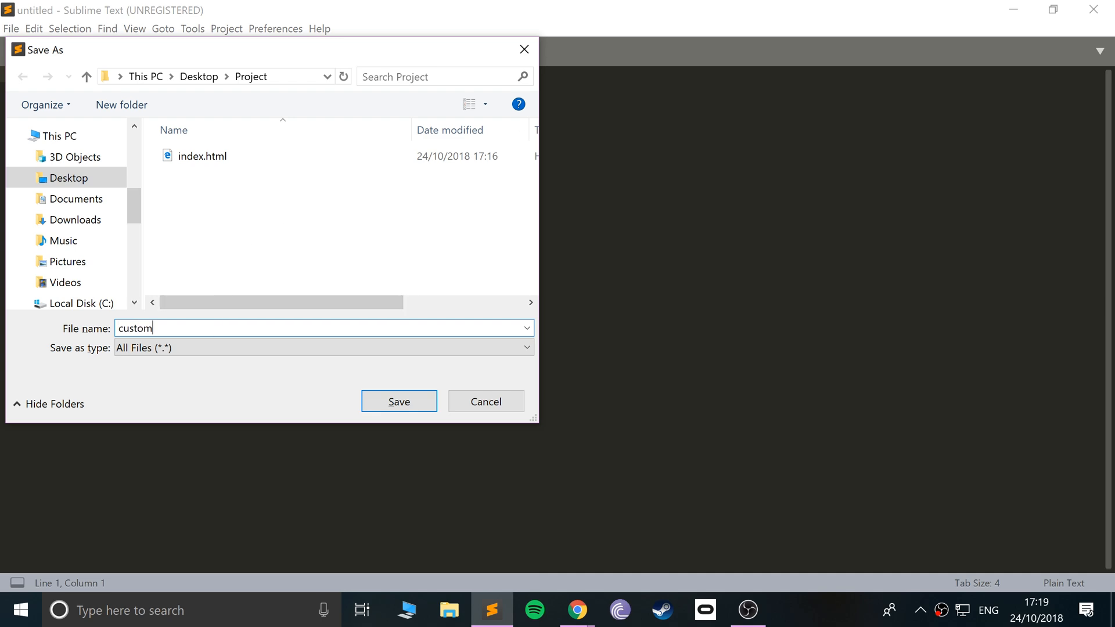
type(".js")
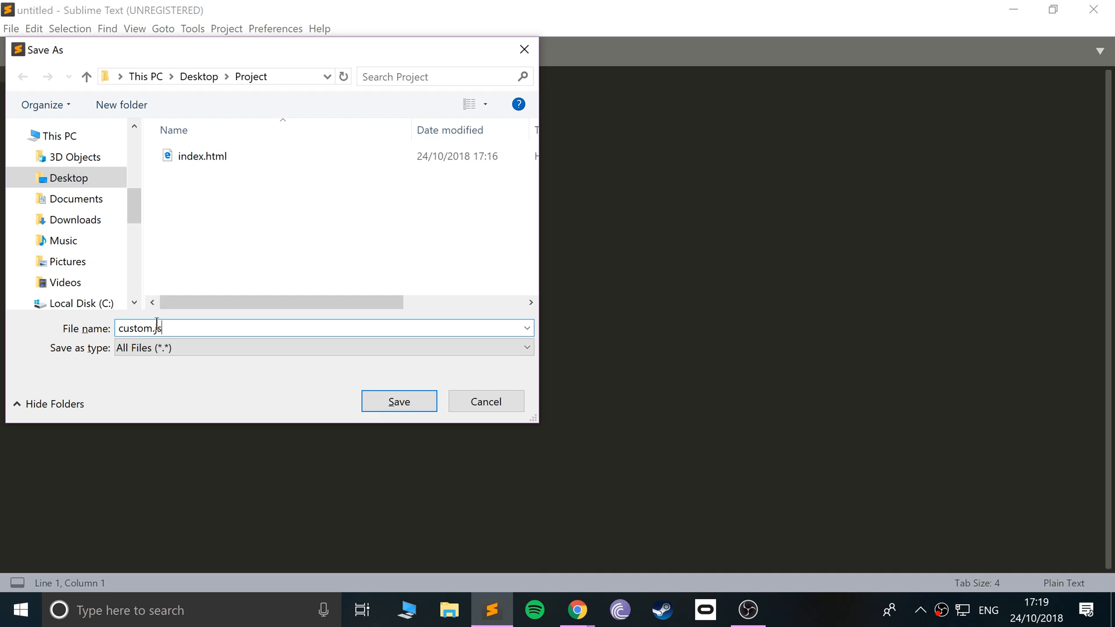
left_click(399, 401)
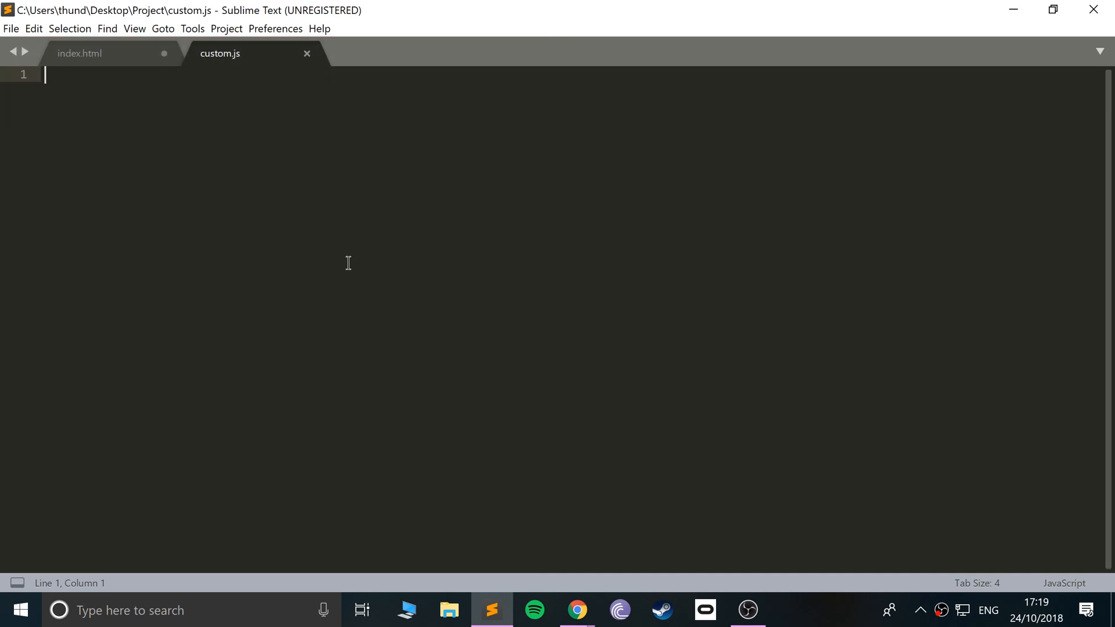
mouse_move(370, 255)
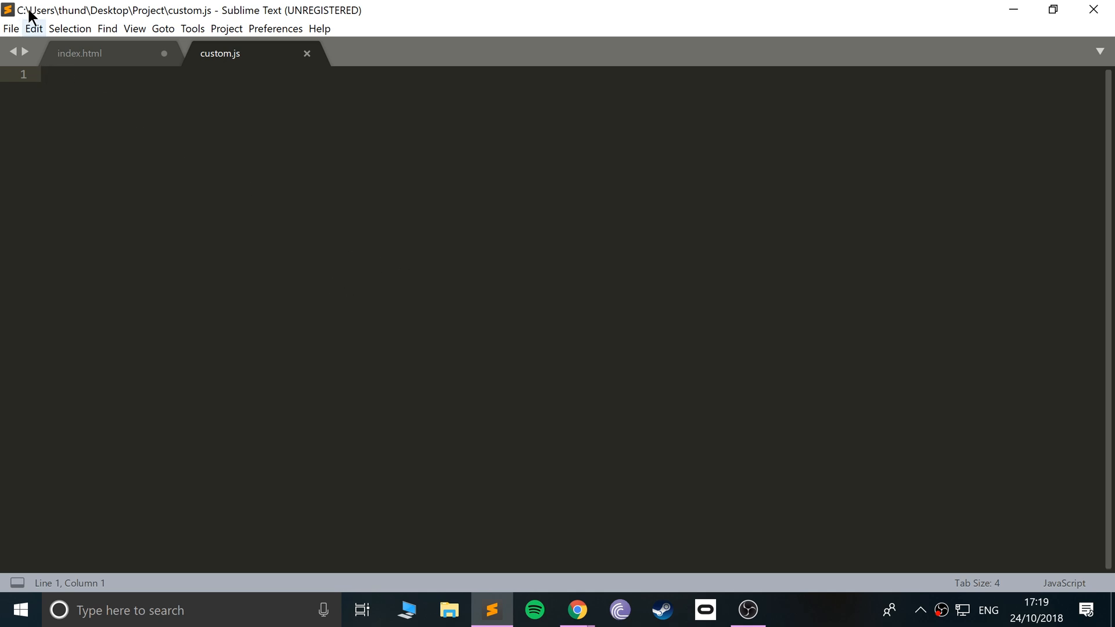
Back in index.html, fill the second script's src with custom.js and save
left_click(80, 53)
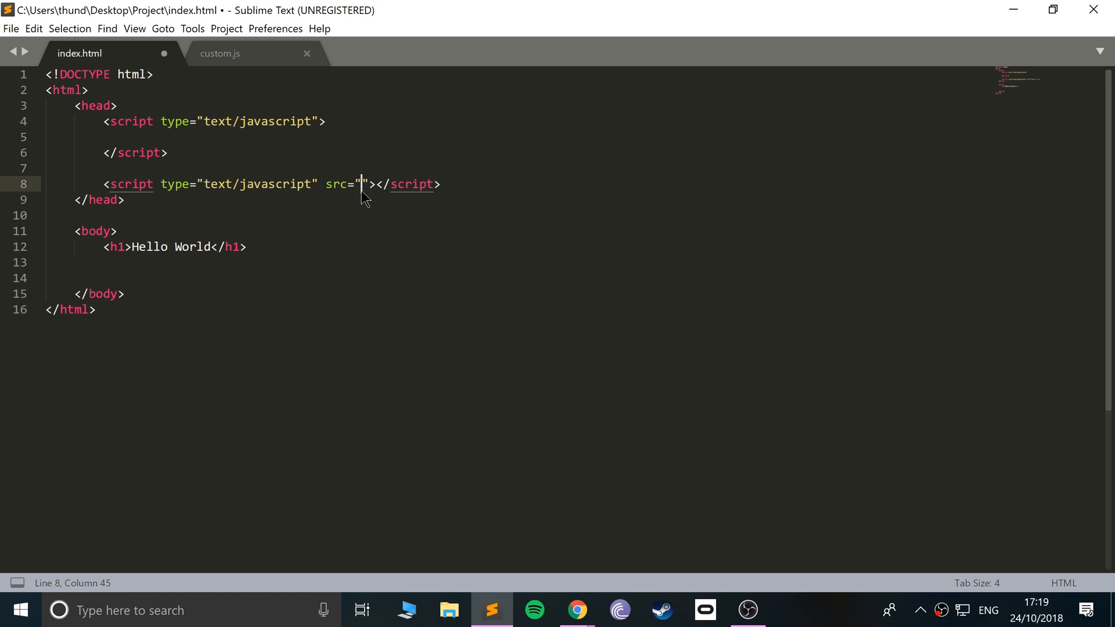
mouse_move(376, 221)
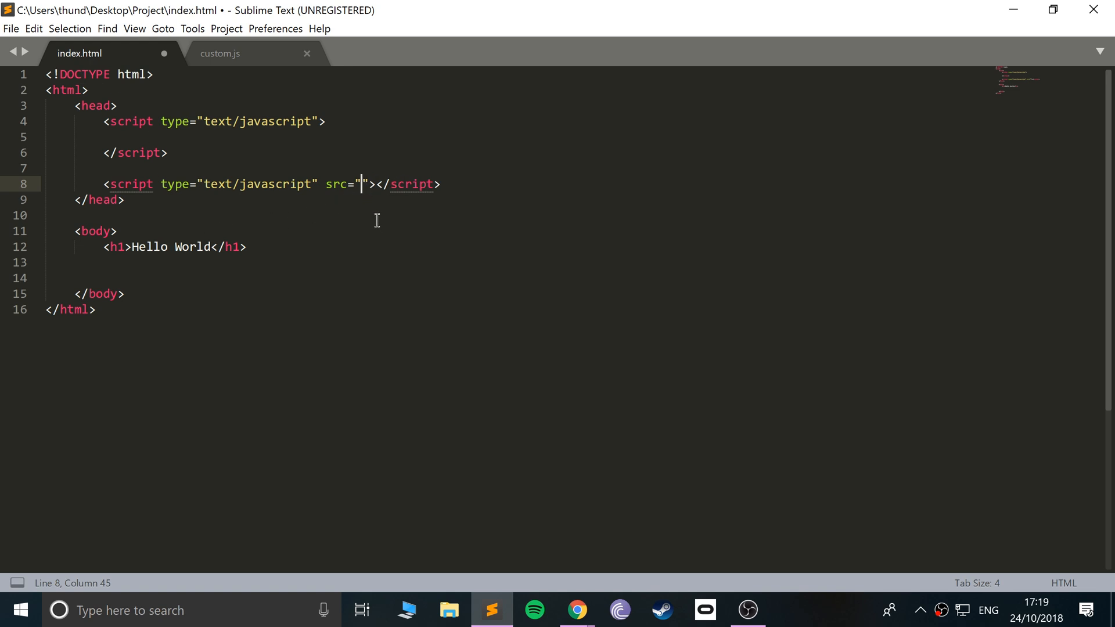
type("custom")
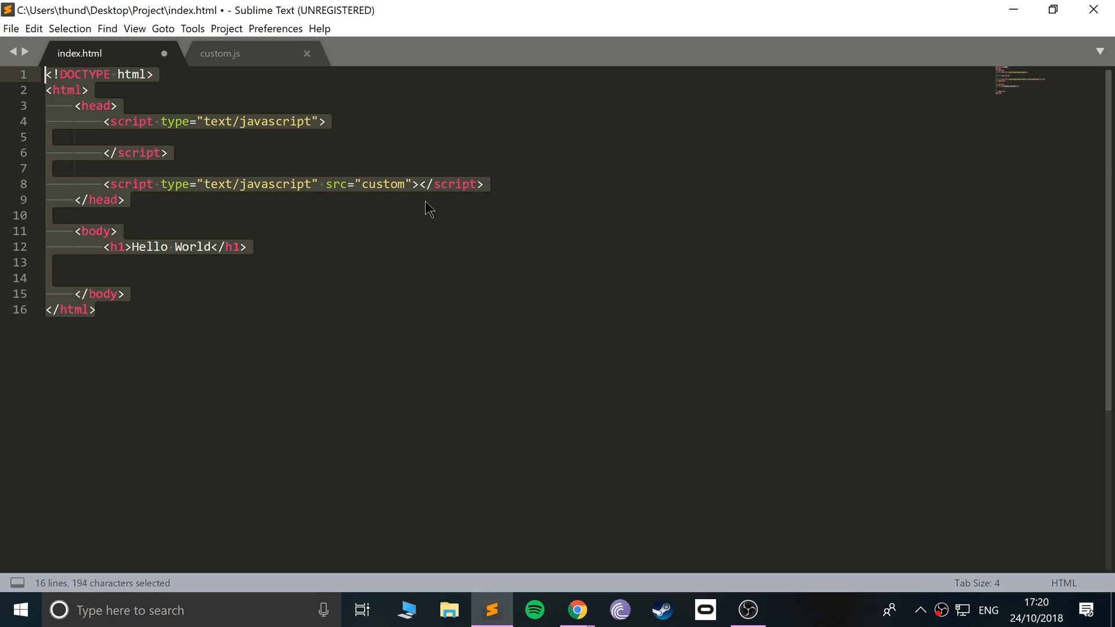
type(".j")
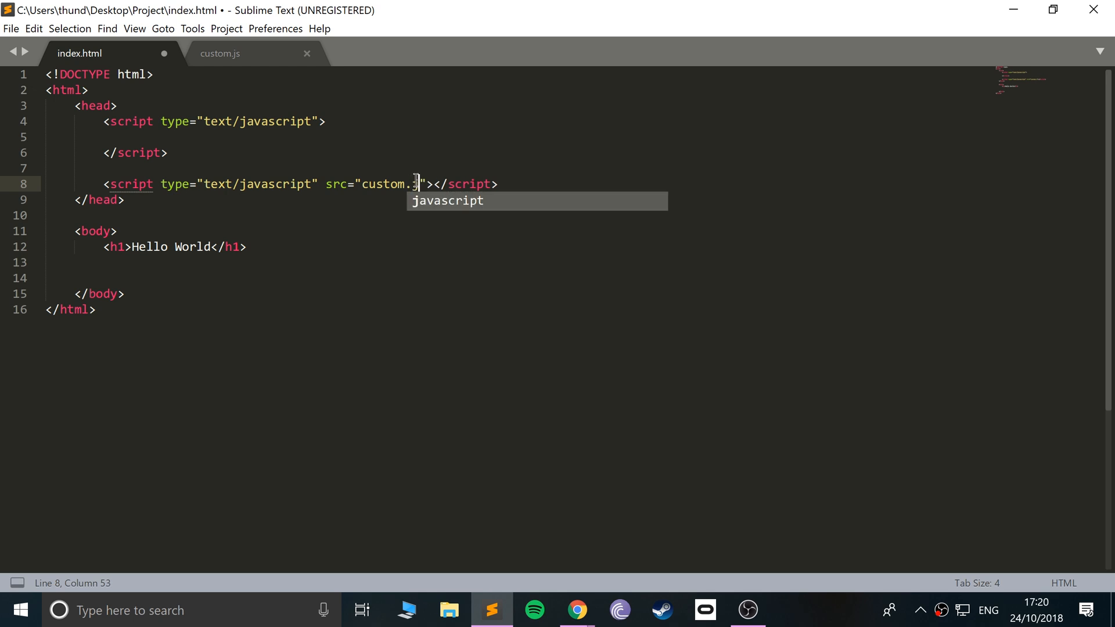
type("s")
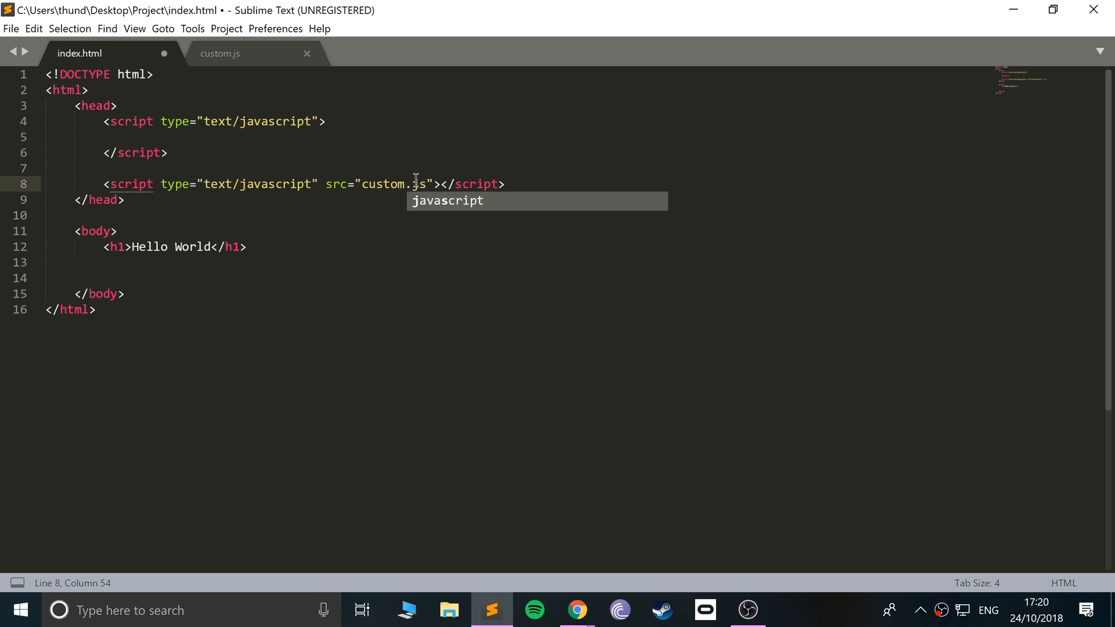
key("ctrl+s")
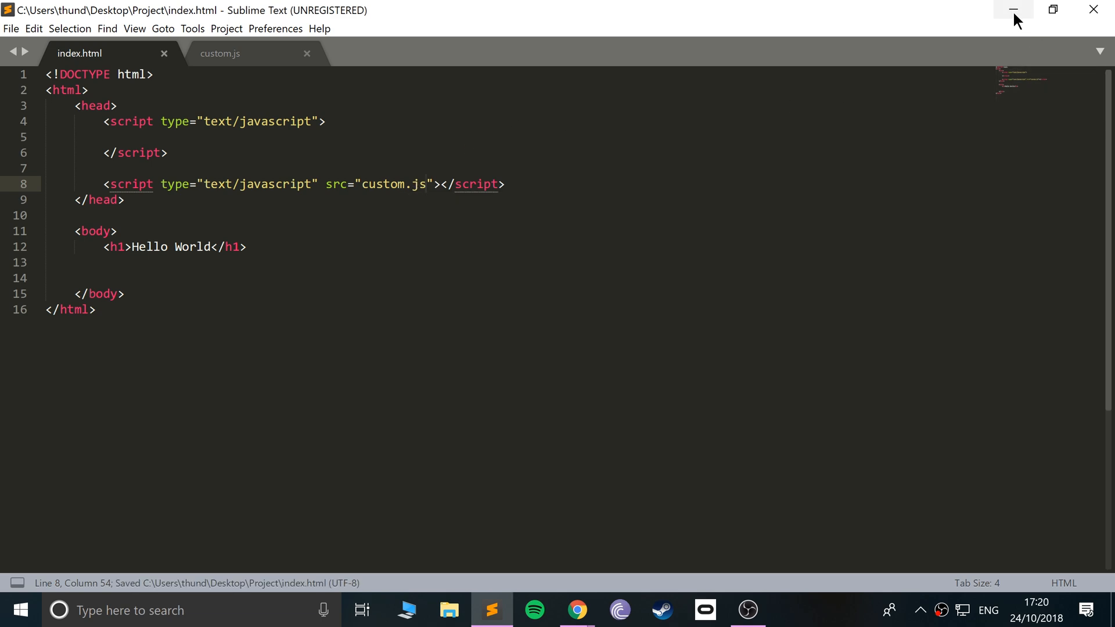
Minimize Sublime and open index.html from the Project folder in File Explorer
left_click(1012, 10)
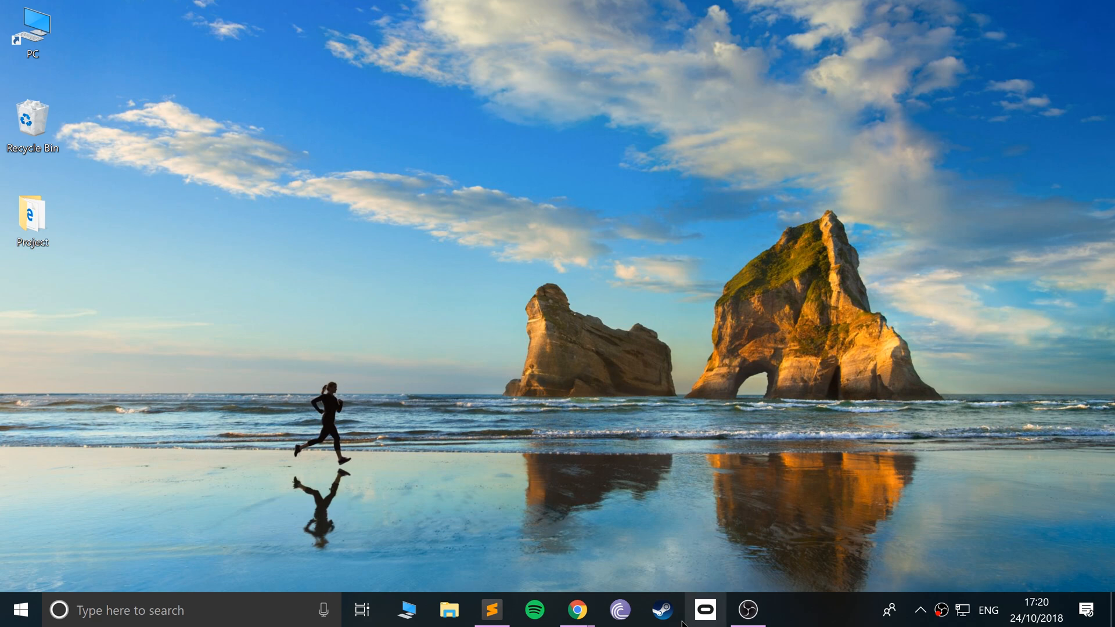
left_click(577, 610)
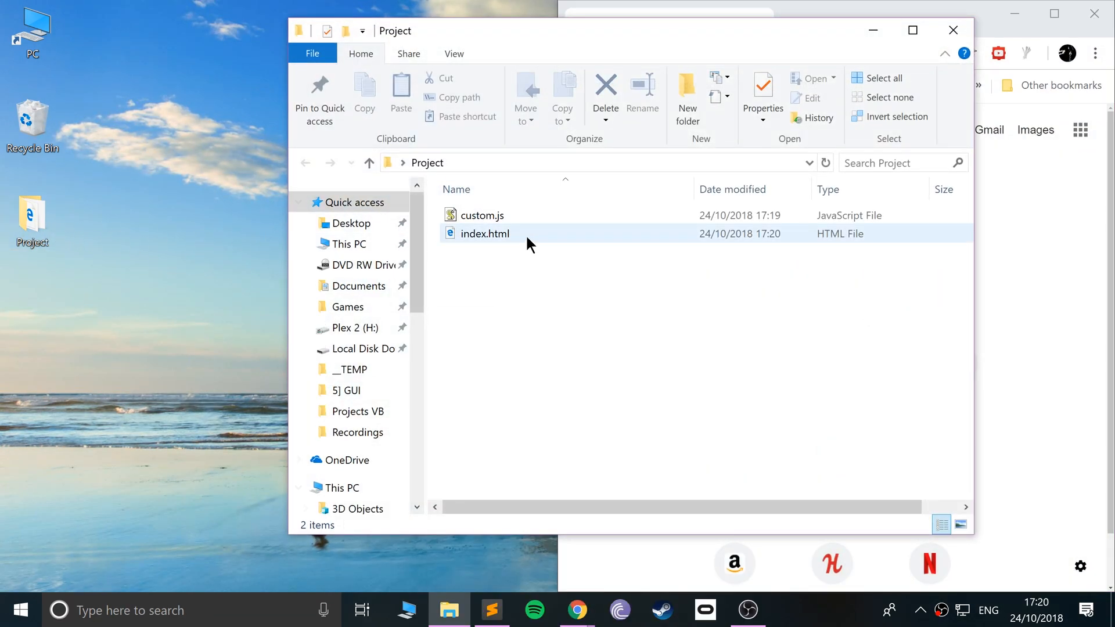
left_click(484, 234)
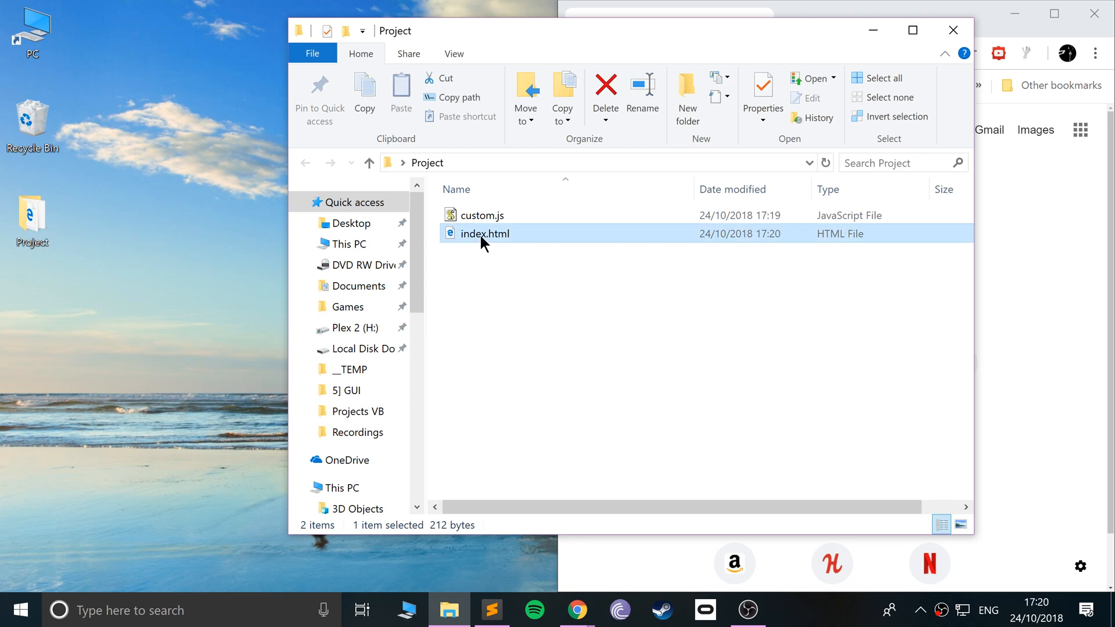
double_click(485, 233)
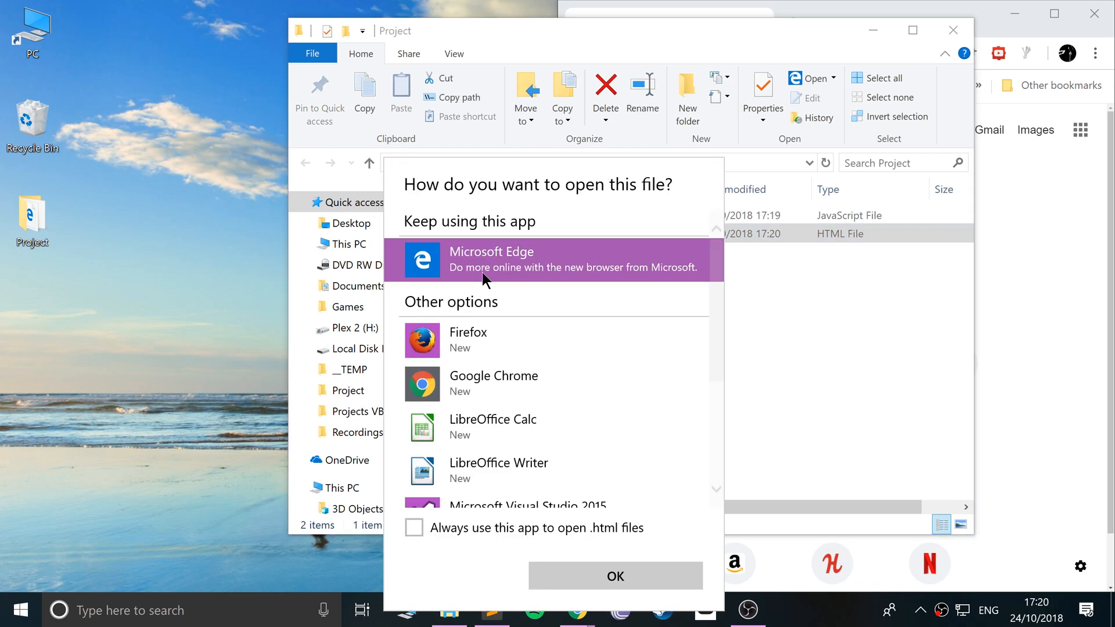
Always open .html files with Google Chrome, then open index.html in Chrome
left_click(413, 528)
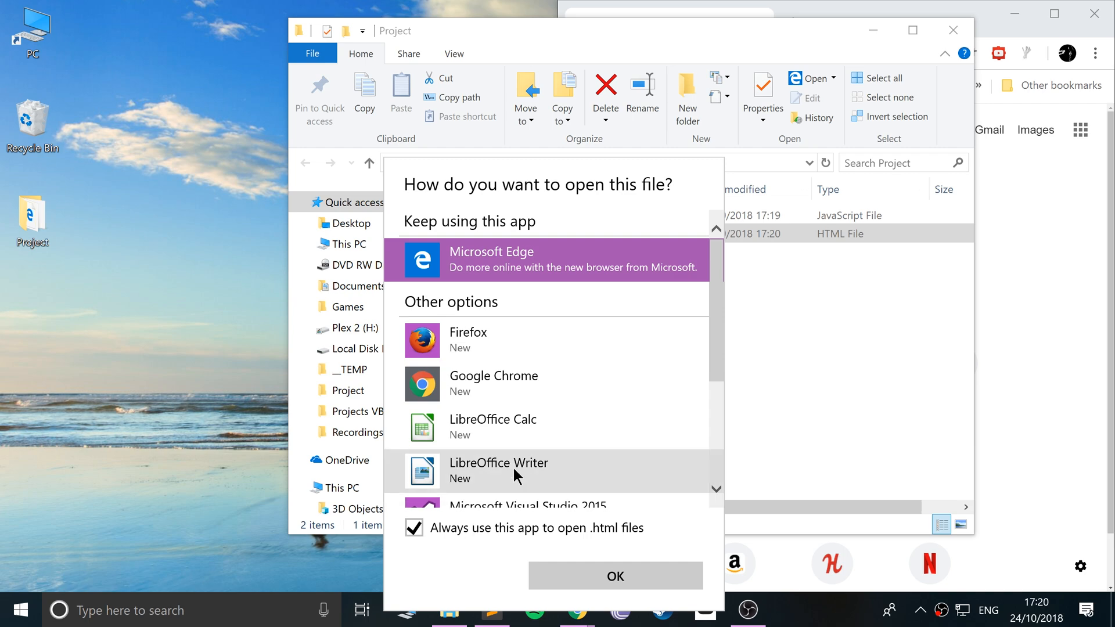
left_click(493, 383)
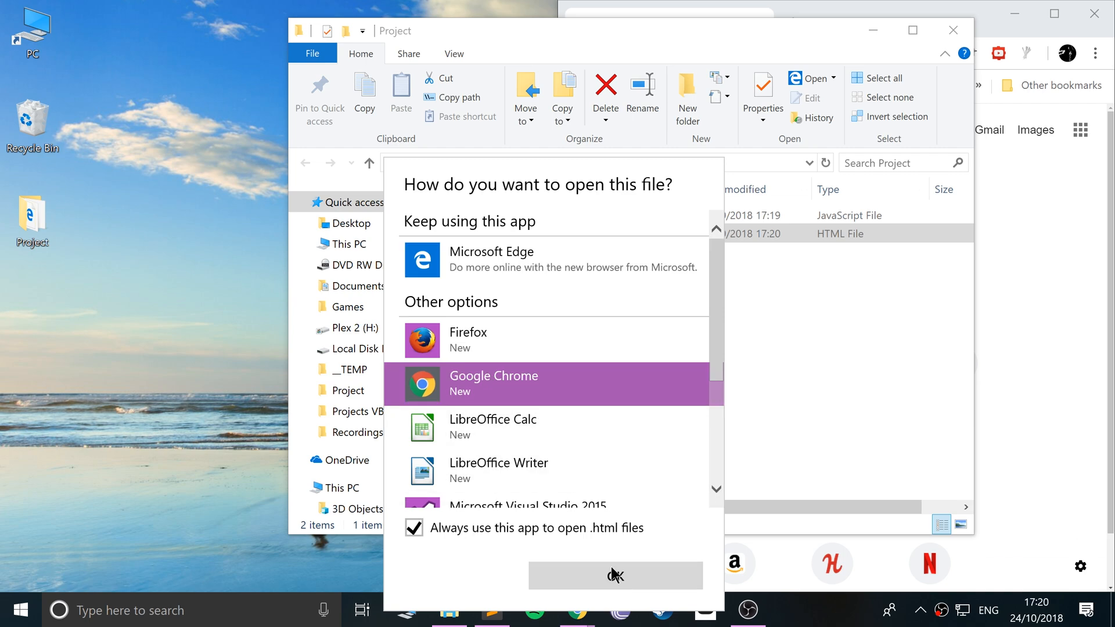
left_click(615, 576)
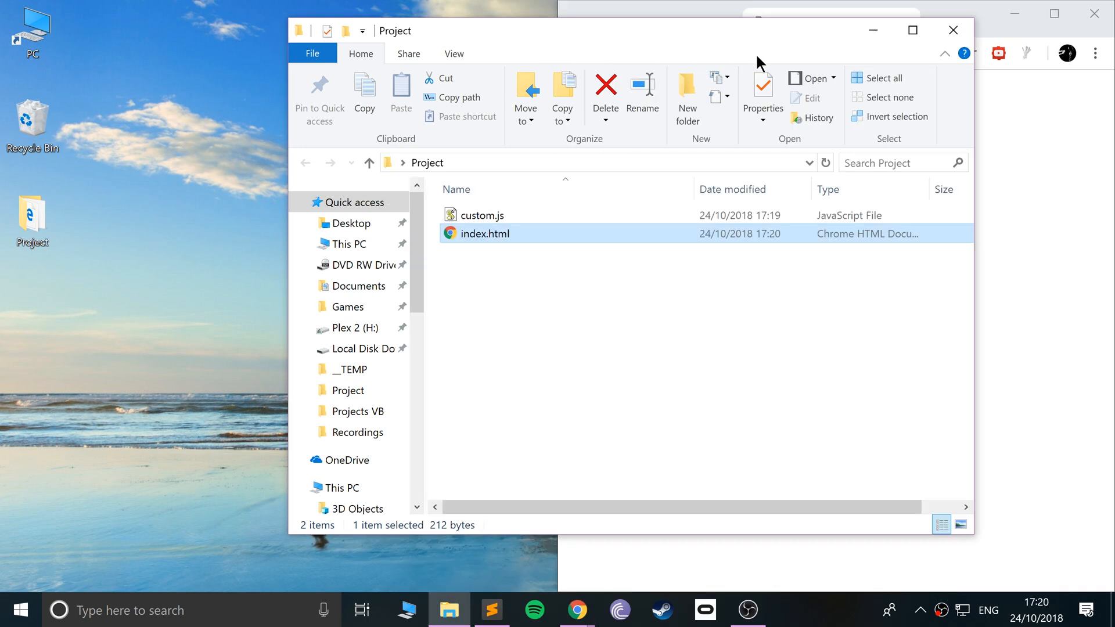
double_click(485, 234)
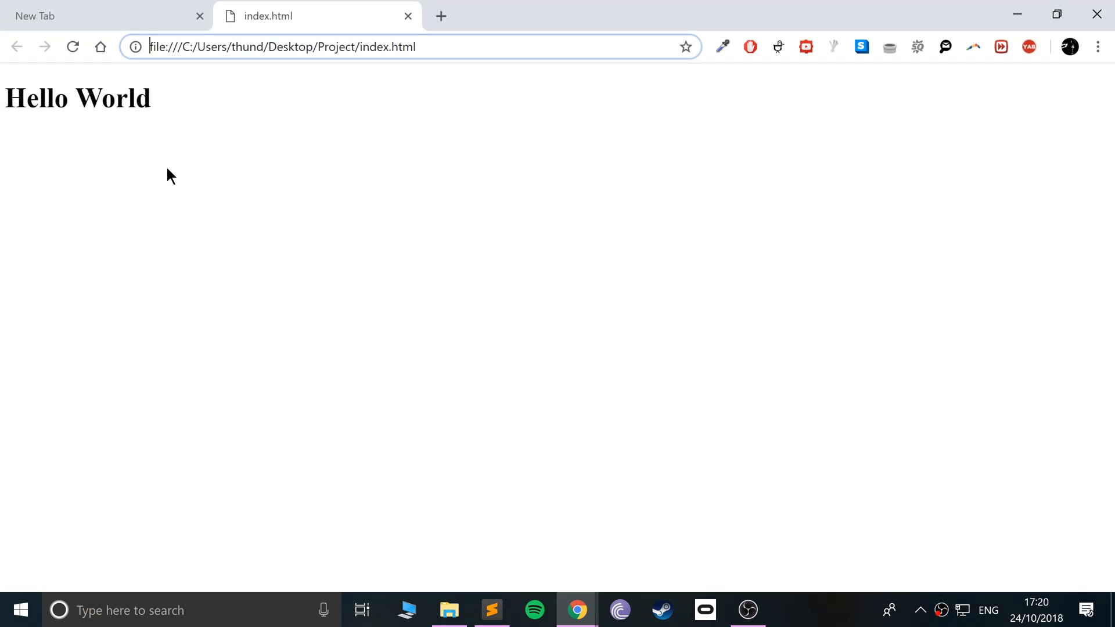
Open DevTools via Inspect, dismiss What's New, and expand head to show both script tags
right_click(169, 176)
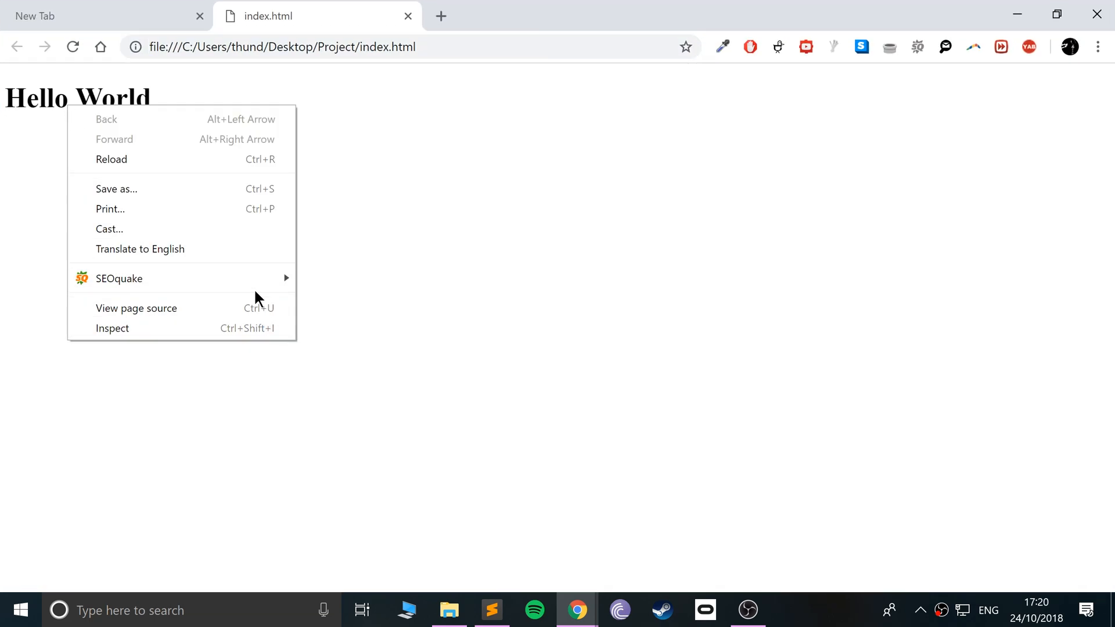
left_click(111, 328)
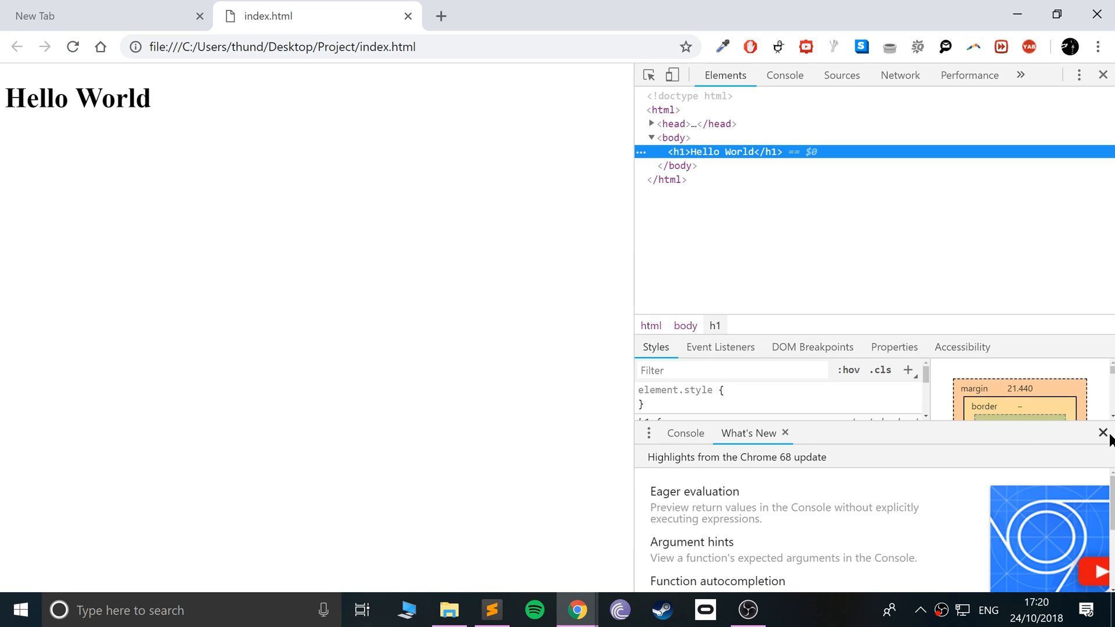
left_click(1102, 432)
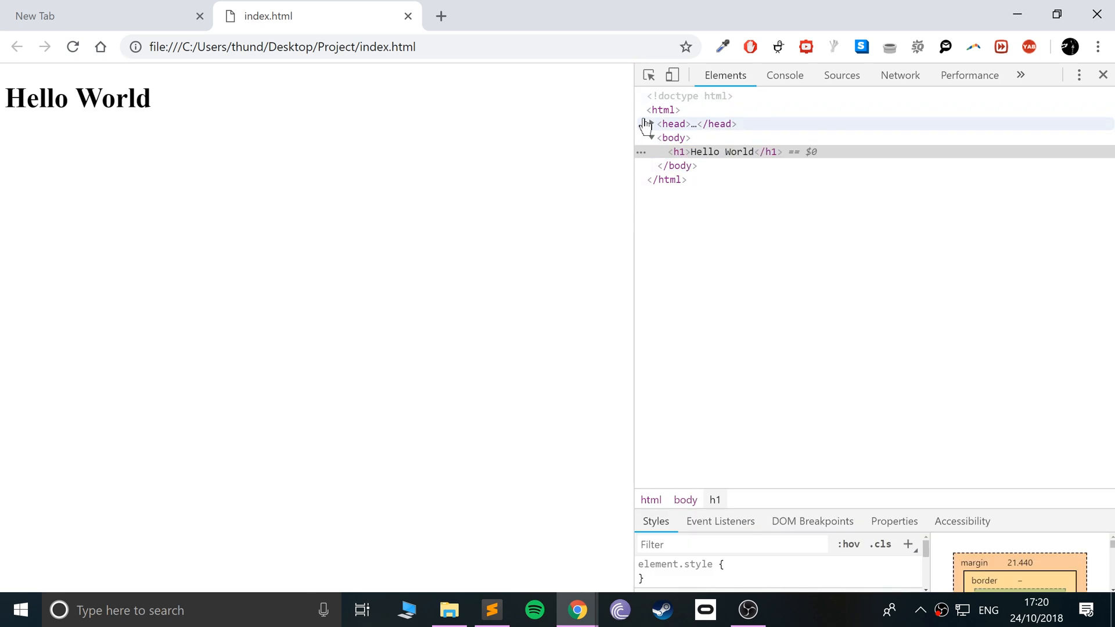
left_click(649, 124)
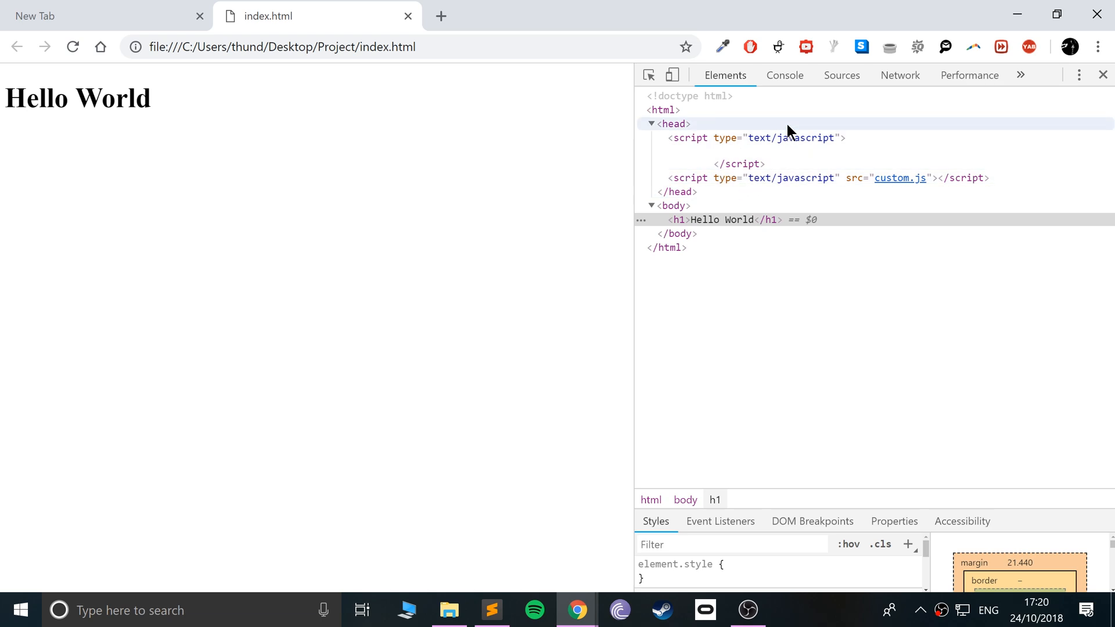
View custom.js in the Sources panel, then go back to Elements
left_click(842, 75)
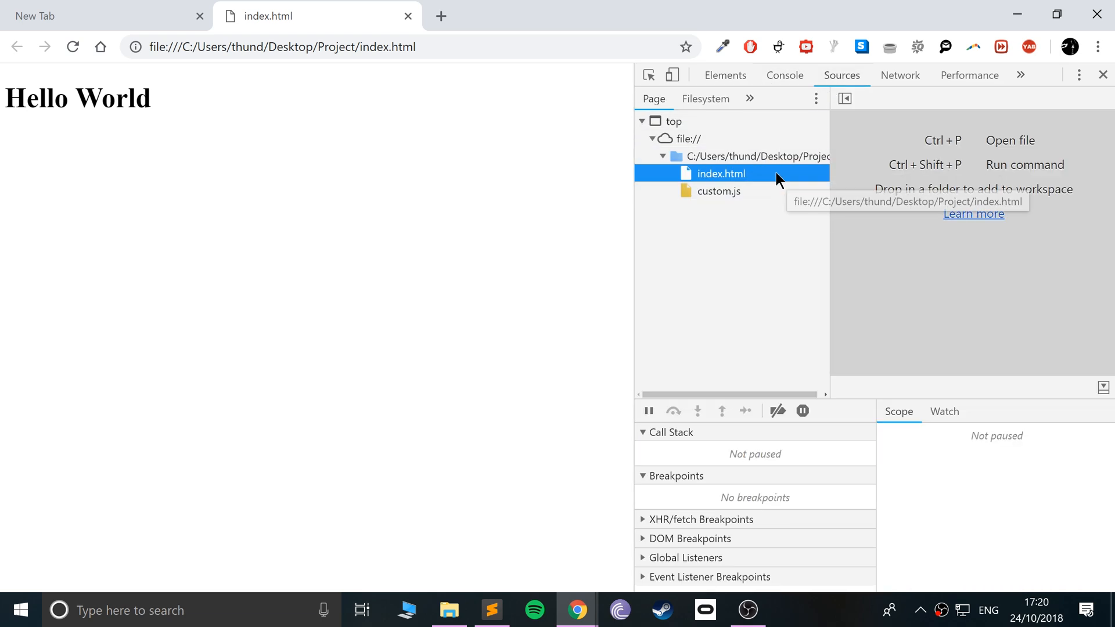
left_click(718, 191)
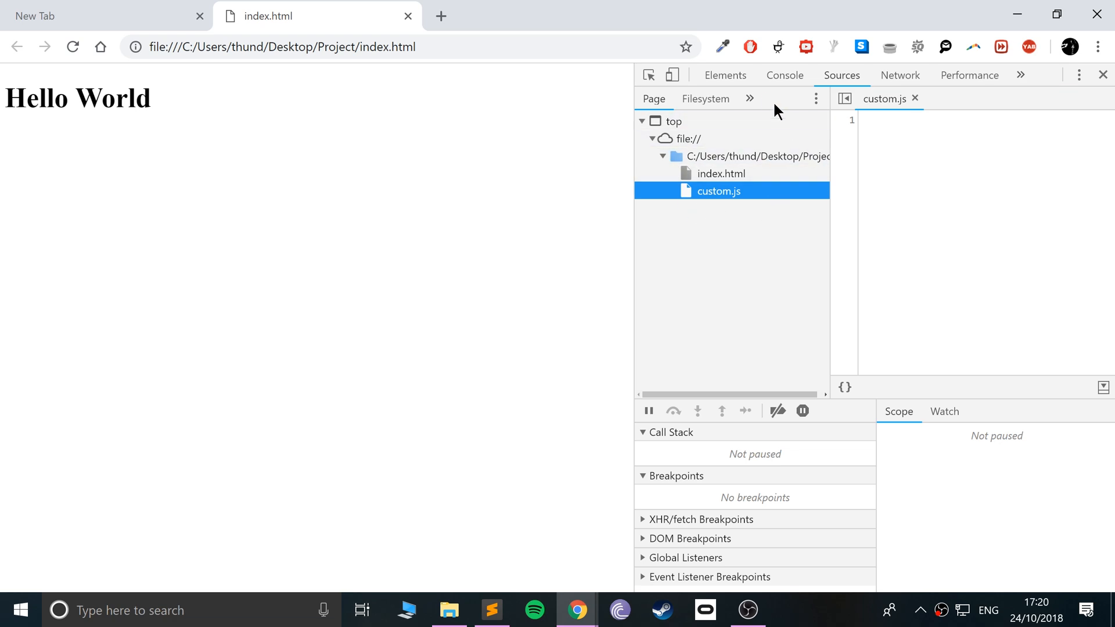
left_click(724, 75)
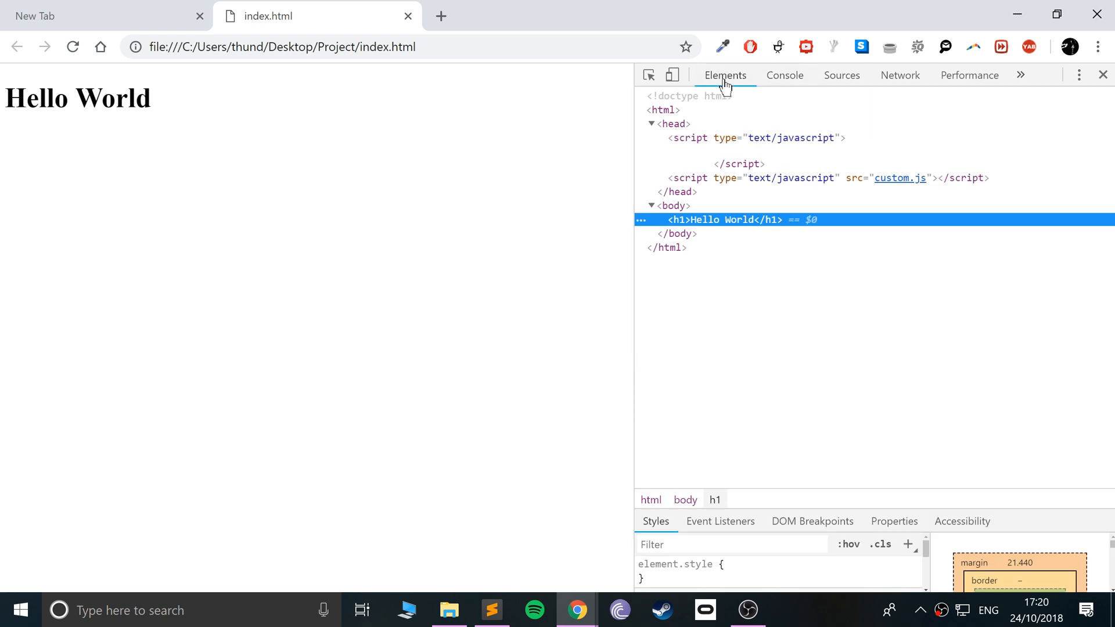
mouse_move(476, 258)
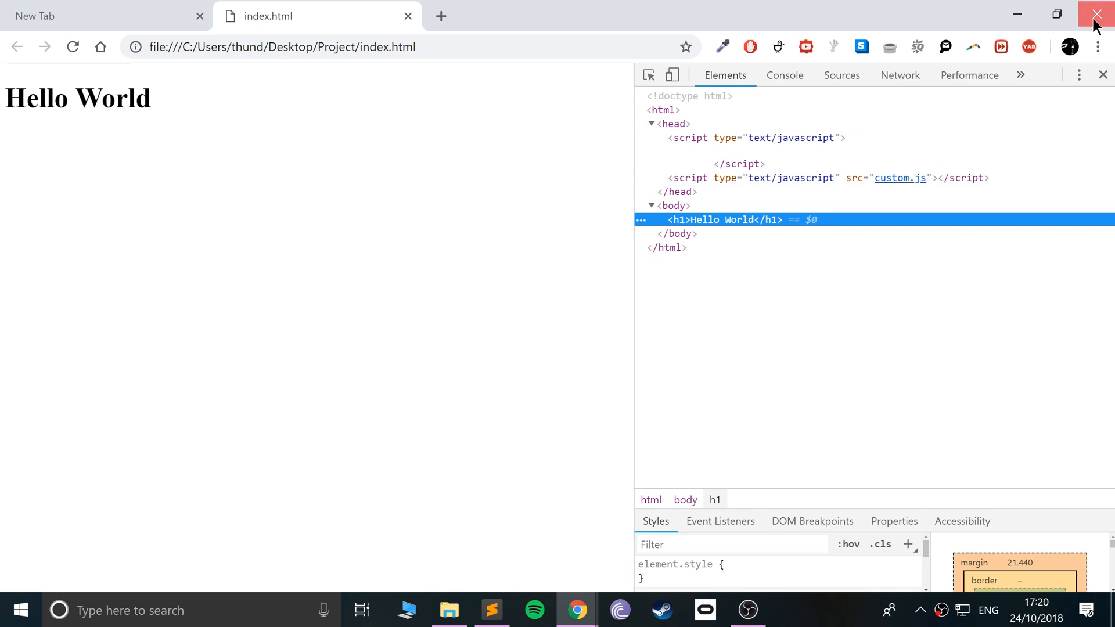
Close Chrome and bring Sublime Text forward, clicking into line 8 of index.html
left_click(1101, 13)
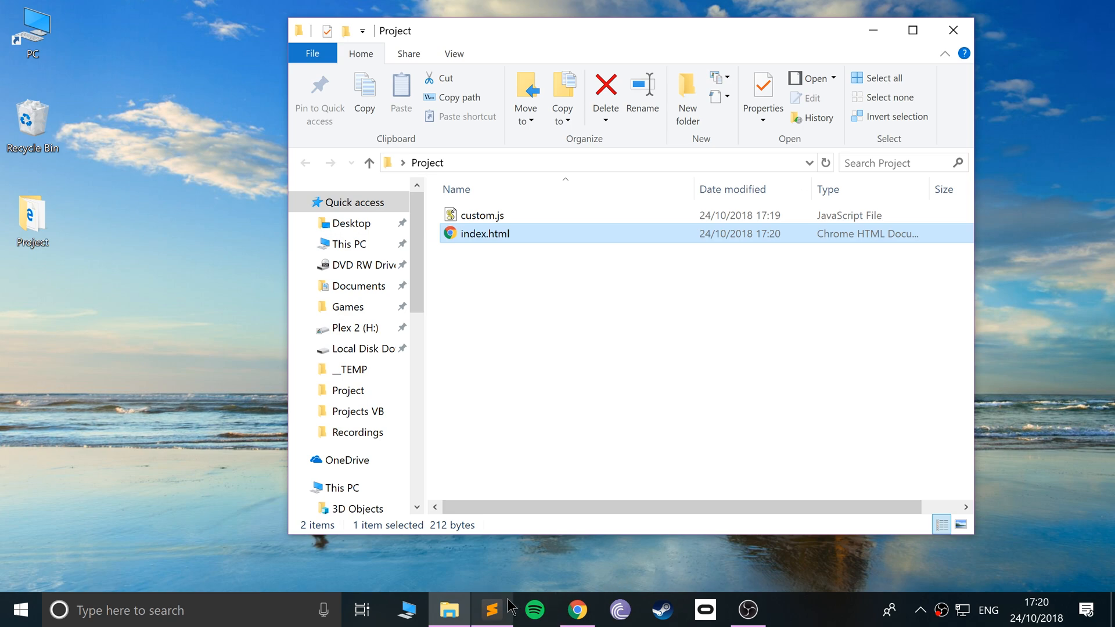
left_click(491, 610)
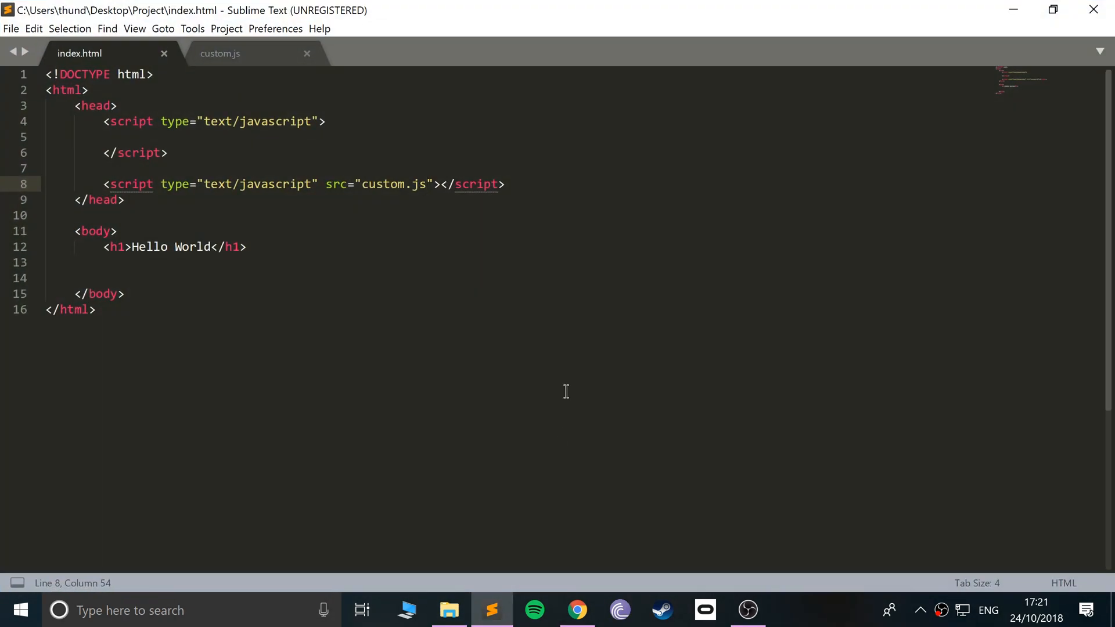
left_click(426, 184)
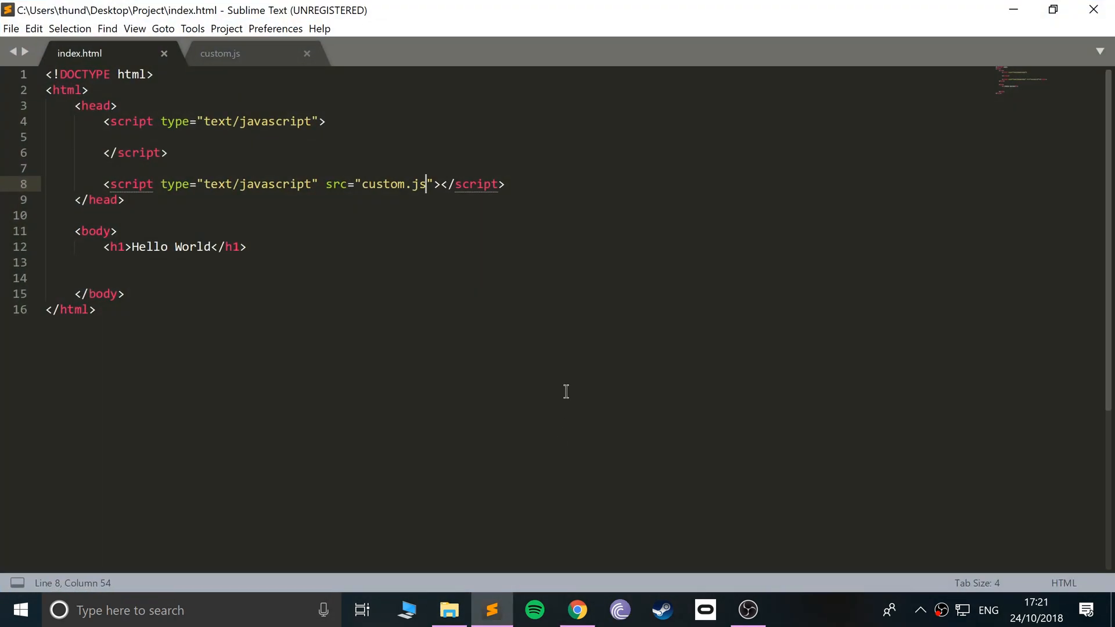